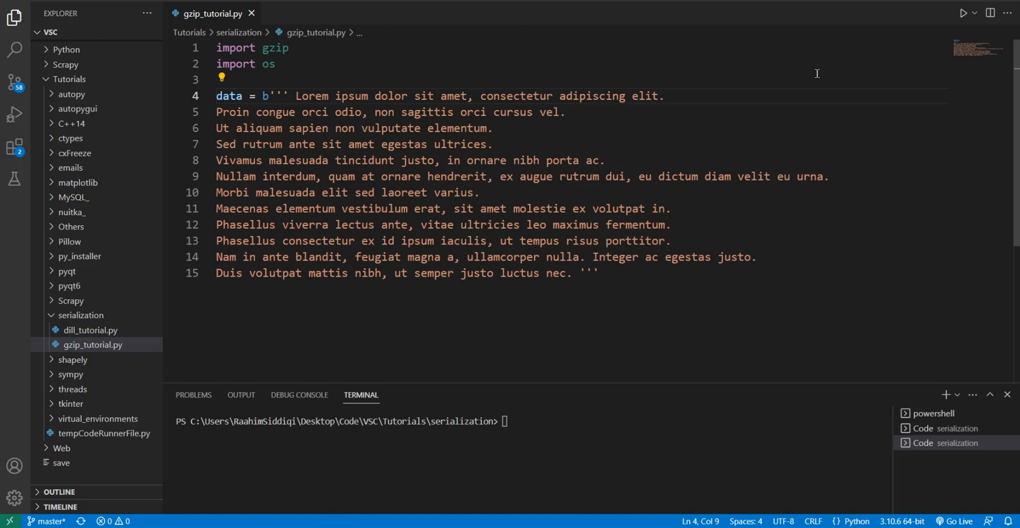
Step: Replace the b'' lorem ipsum literal with bytes(..., encoding="utf-8") and add blank lines below
{"action": "left_click", "coordinate": [594, 273]}
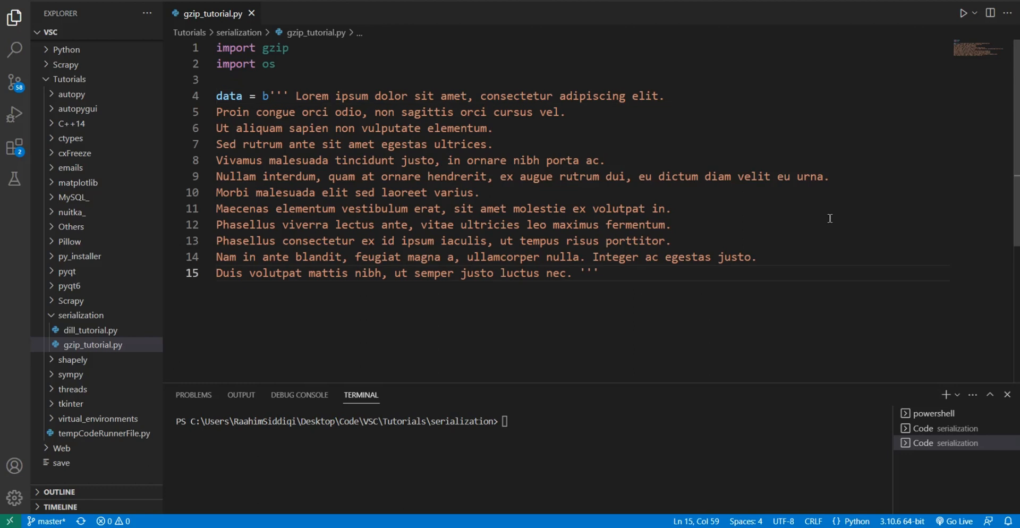
{"action": "left_click_drag", "start_coordinate": [368, 161], "coordinate": [597, 273]}
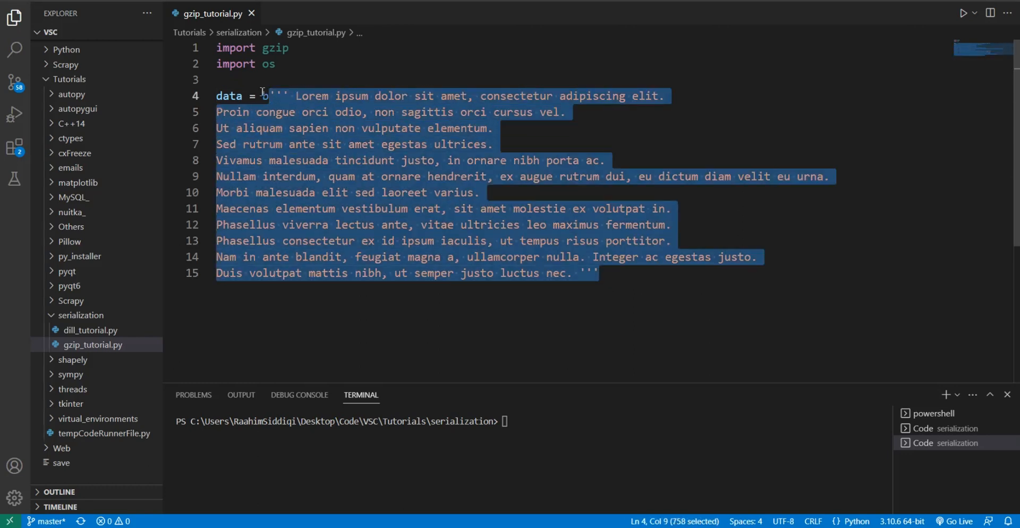
{"action": "left_click", "coordinate": [611, 339]}
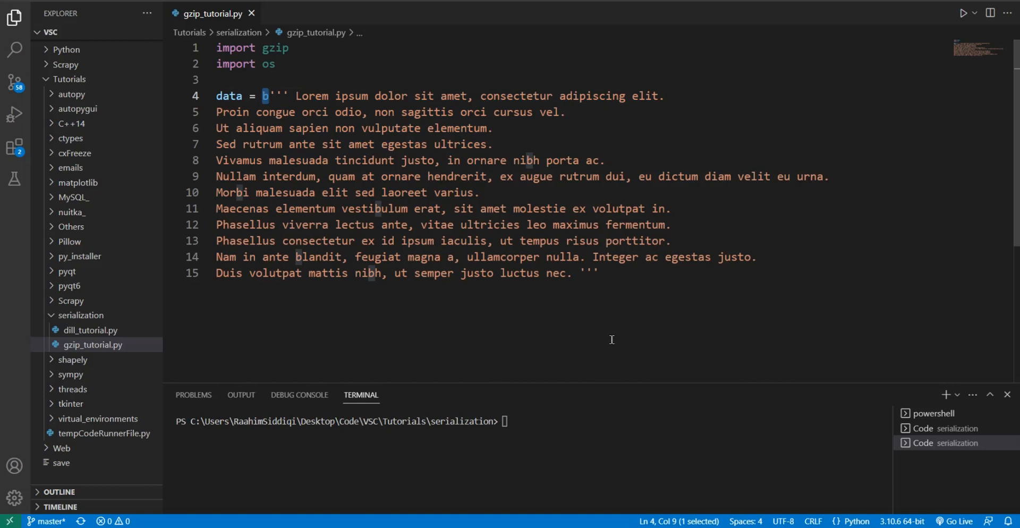
{"action": "type", "text": "ytes("}
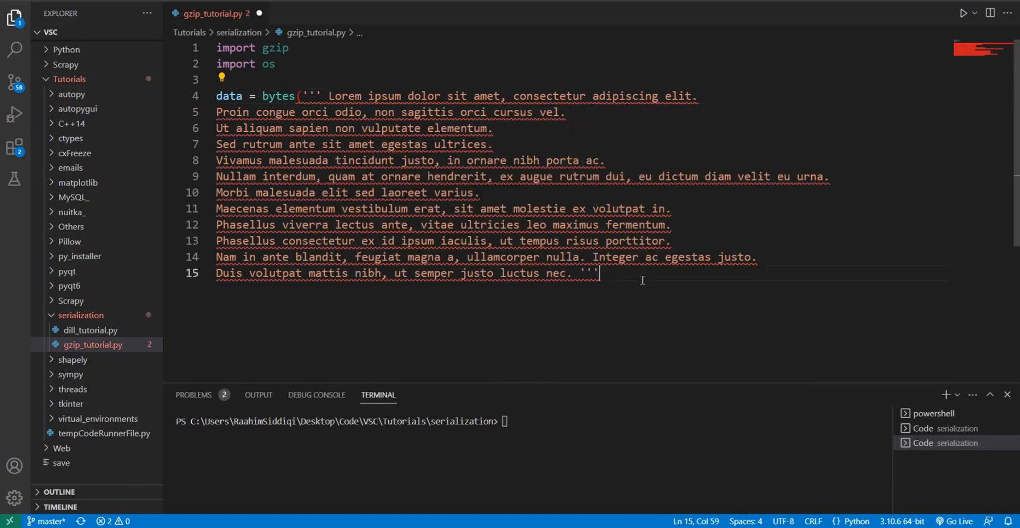
{"action": "type", "text": ","}
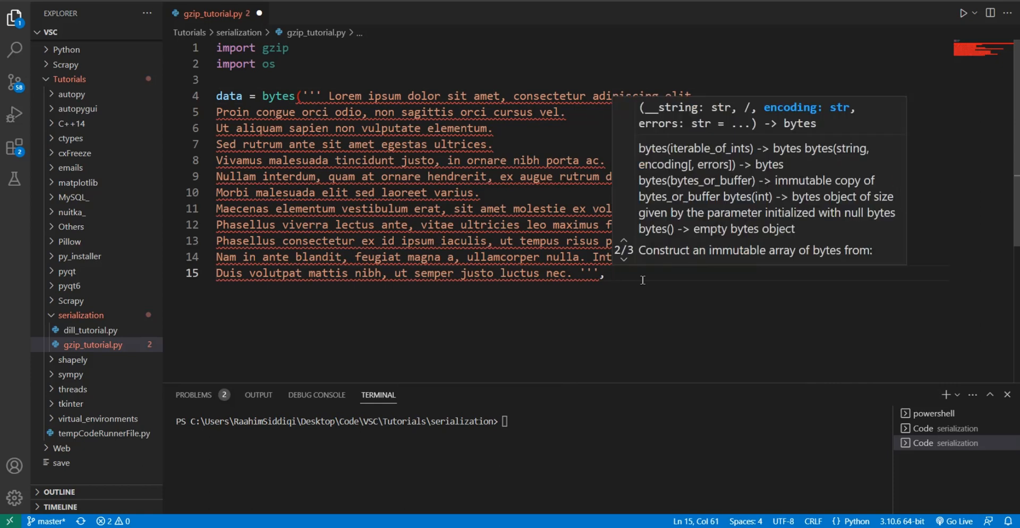
{"action": "type", "text": ", encoding=\"utf-8\")"}
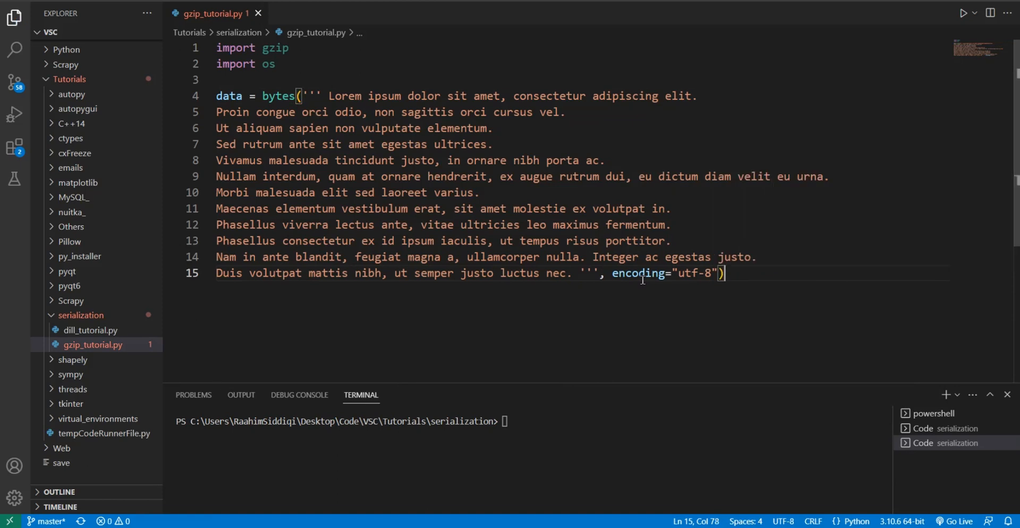
{"action": "key", "text": "Enter"}
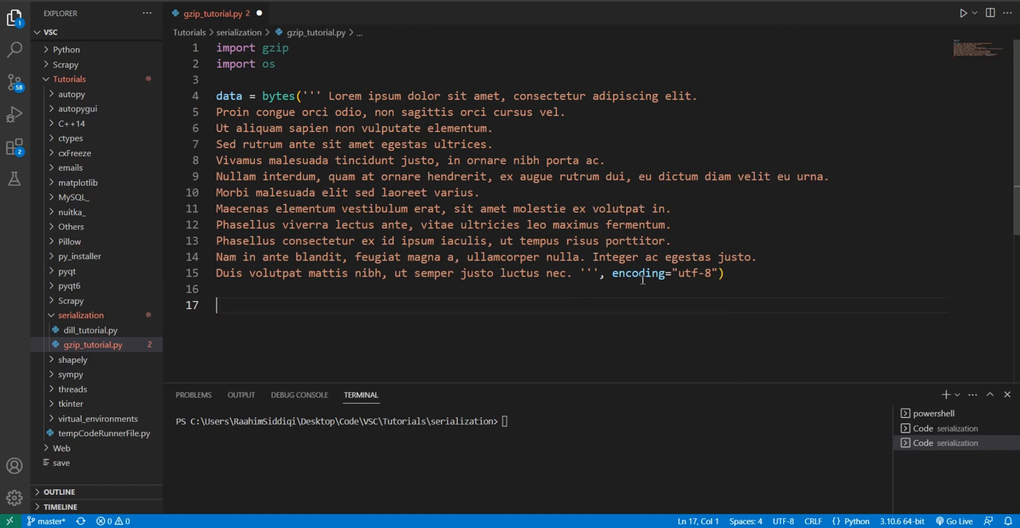
Step: Add ofile = gzip.GzipFile("compressed_file", "wb") below the data
{"action": "type", "text": "ofile ="}
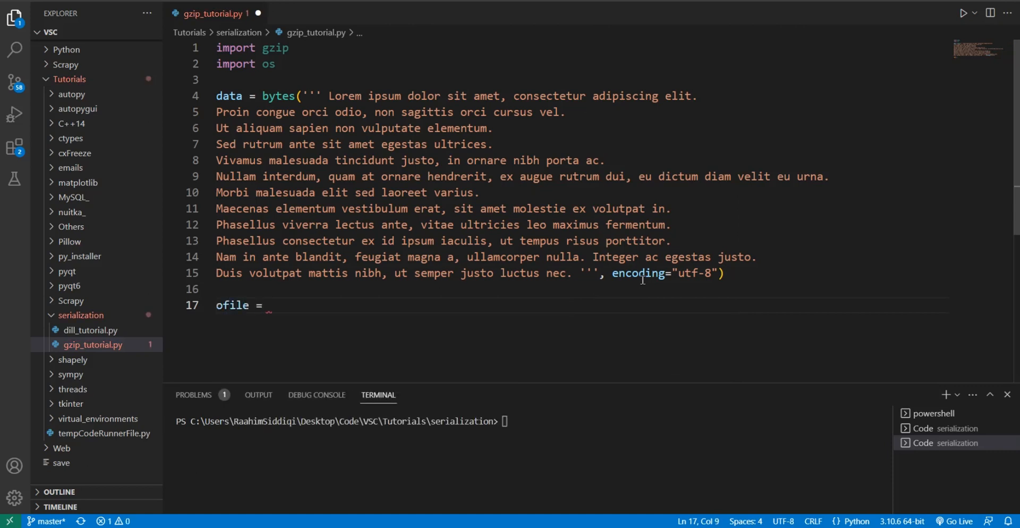
{"action": "type", "text": "g"}
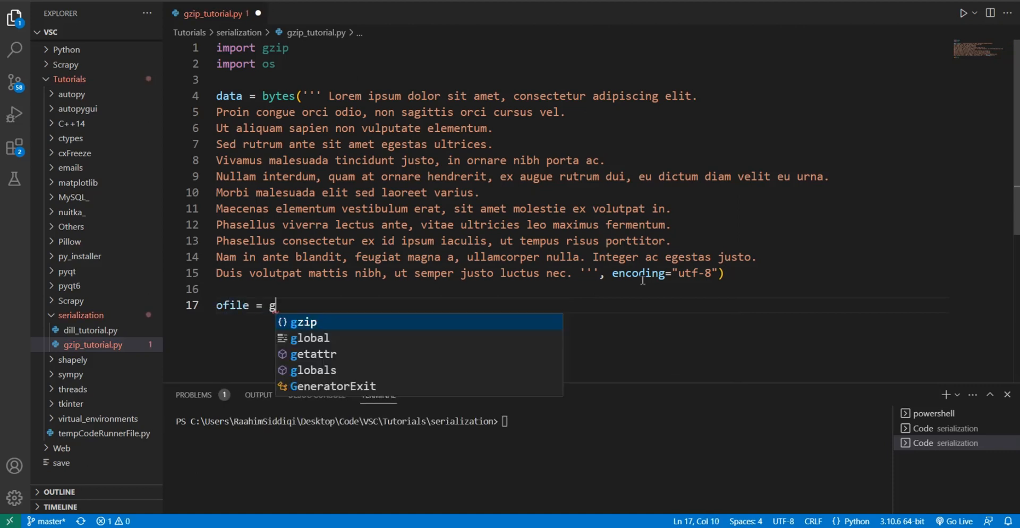
{"action": "type", "text": "zip.GzipFile("}
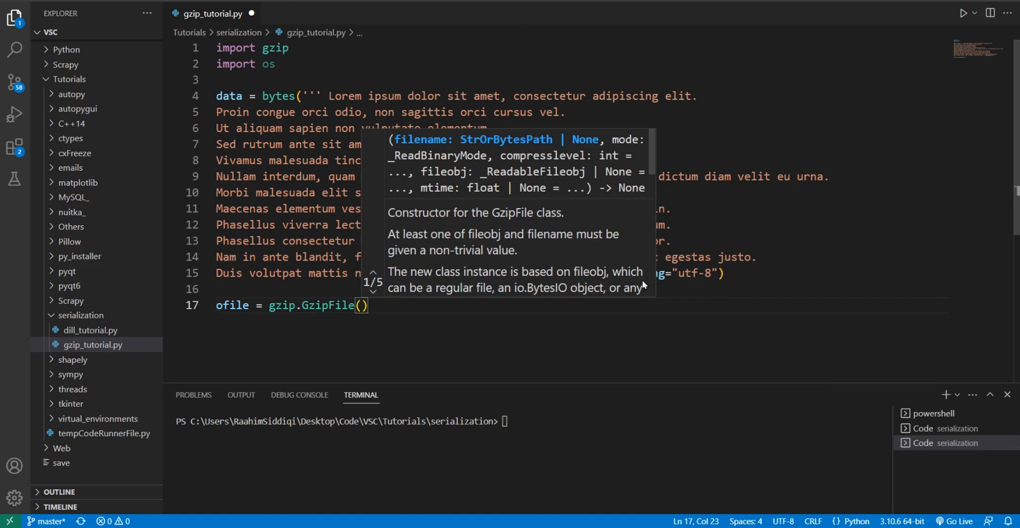
{"action": "type", "text": "\""}
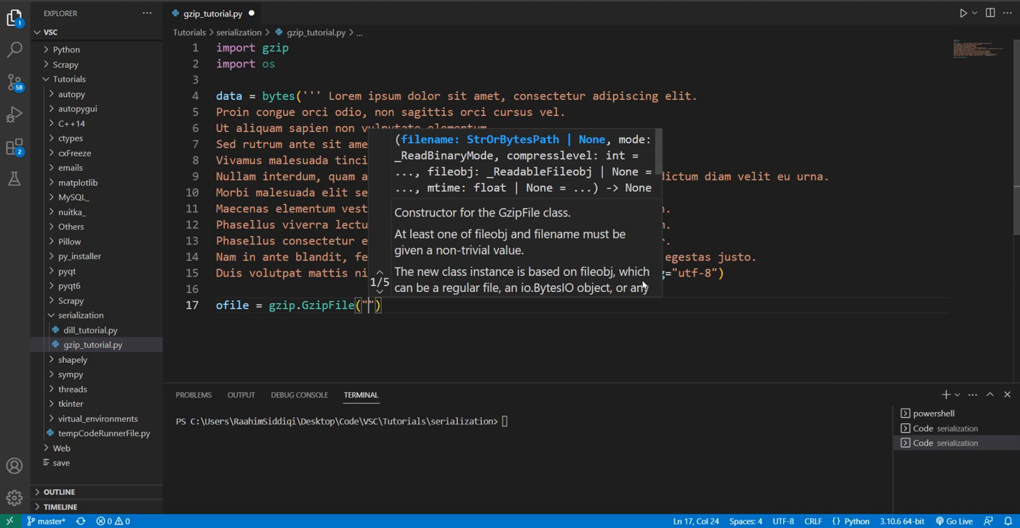
{"action": "mouse_move", "coordinate": [644, 298]}
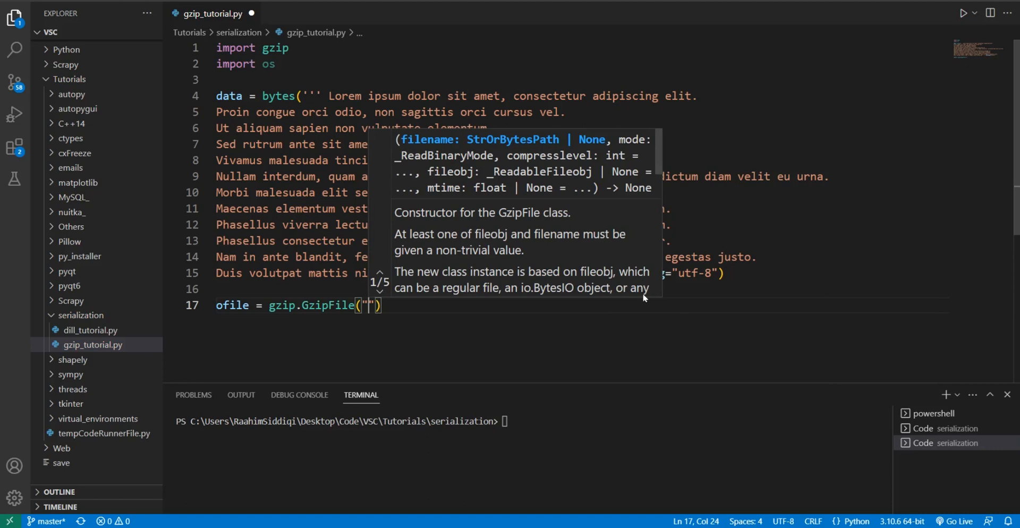
{"action": "type", "text": "compres"}
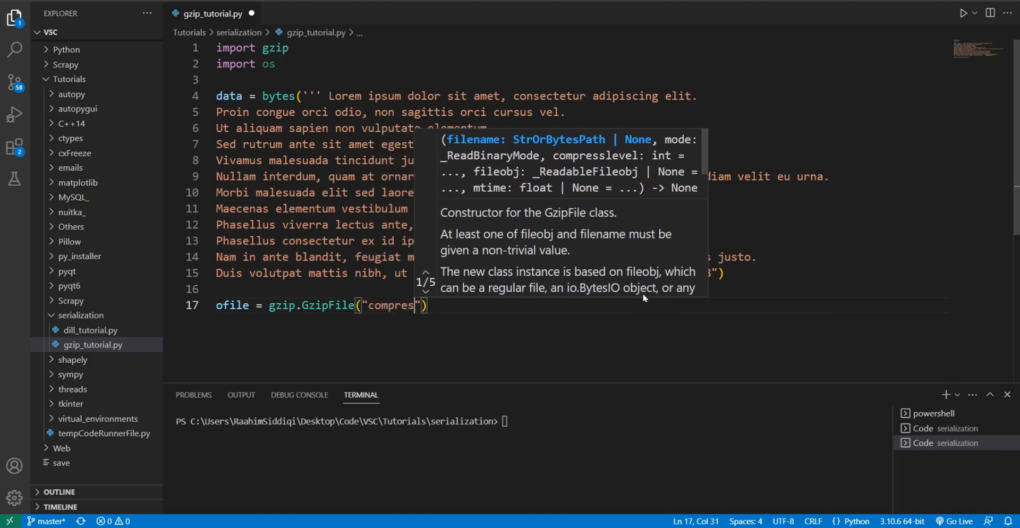
{"action": "type", "text": "sed_file\","}
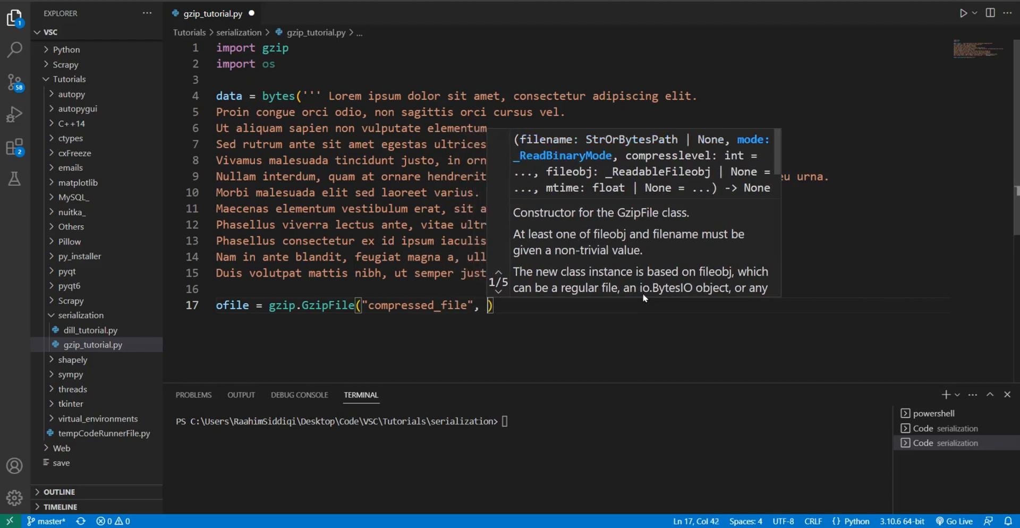
{"action": "type", "text": "\"wb\""}
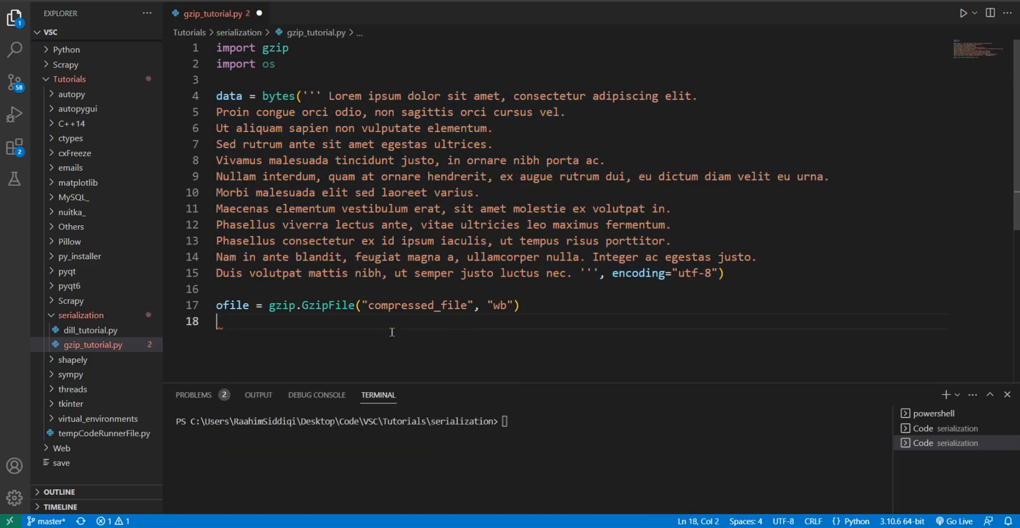
Step: Write data to ofile and then close it
{"action": "type", "text": "ofile"}
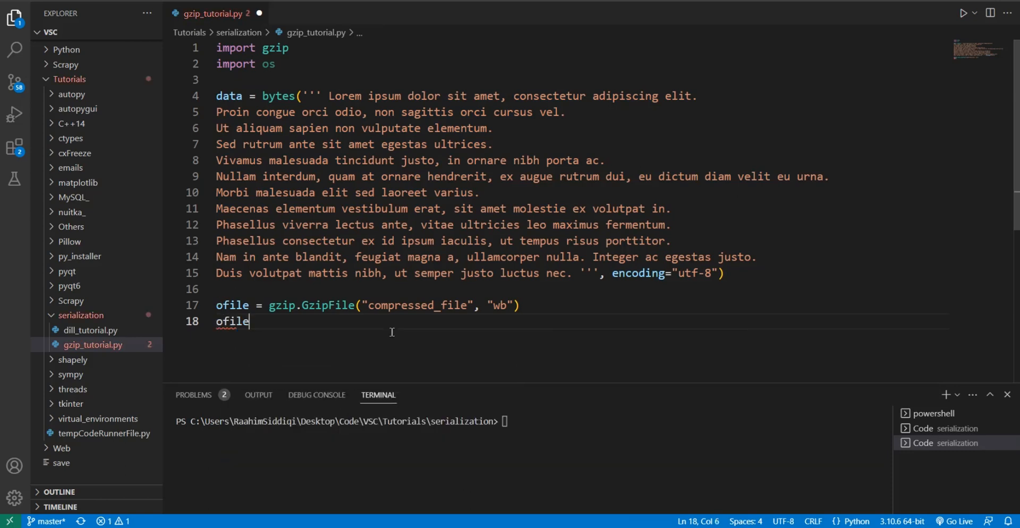
{"action": "type", "text": ".write()"}
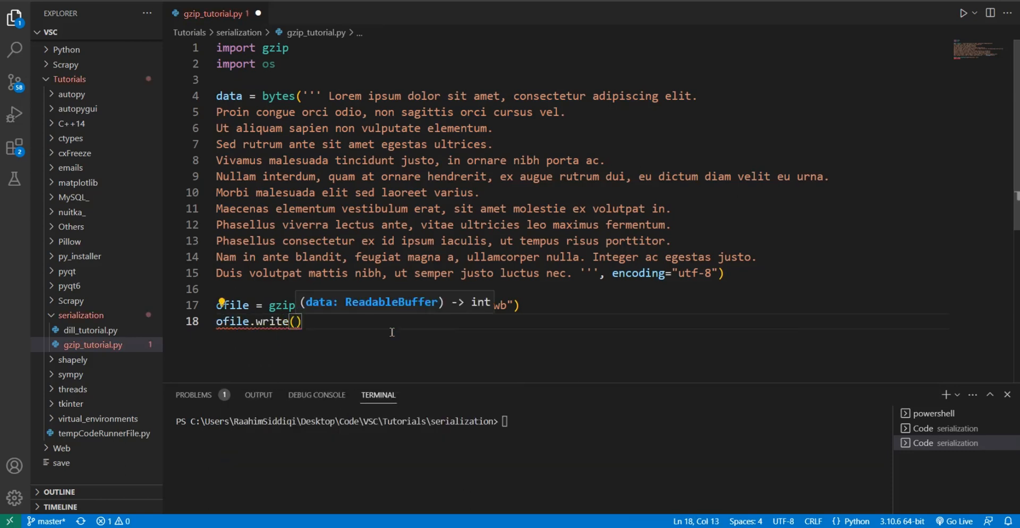
{"action": "type", "text": "data"}
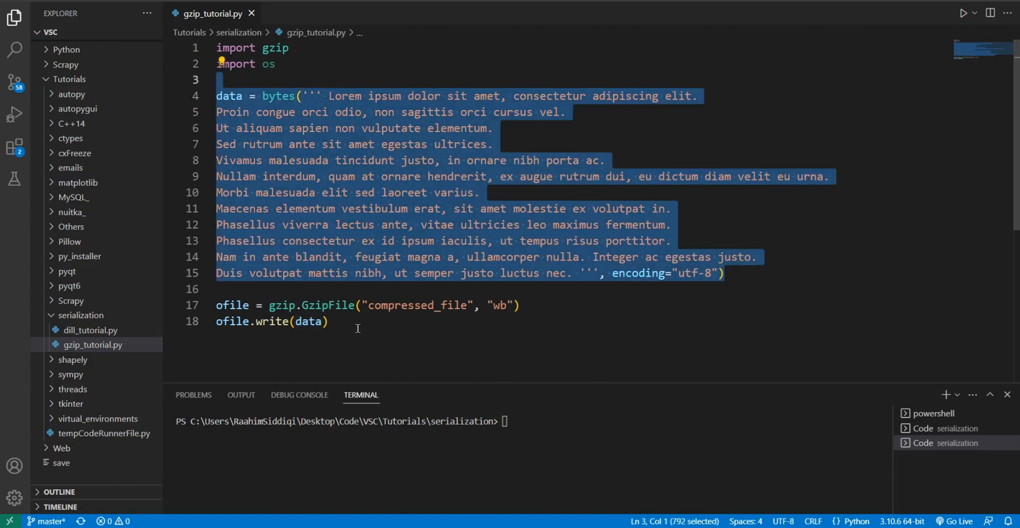
{"action": "type", "text": "ofile.close("}
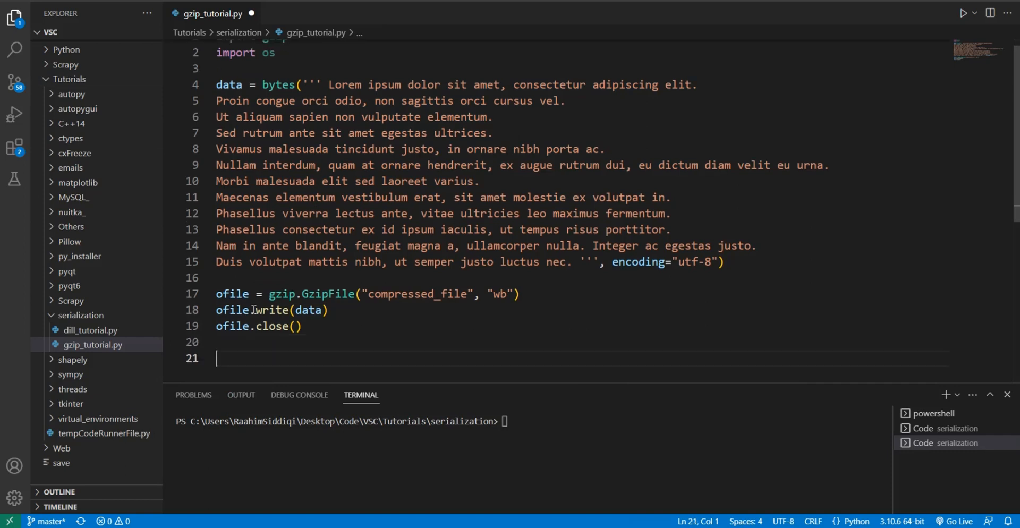
{"action": "mouse_move", "coordinate": [481, 264]}
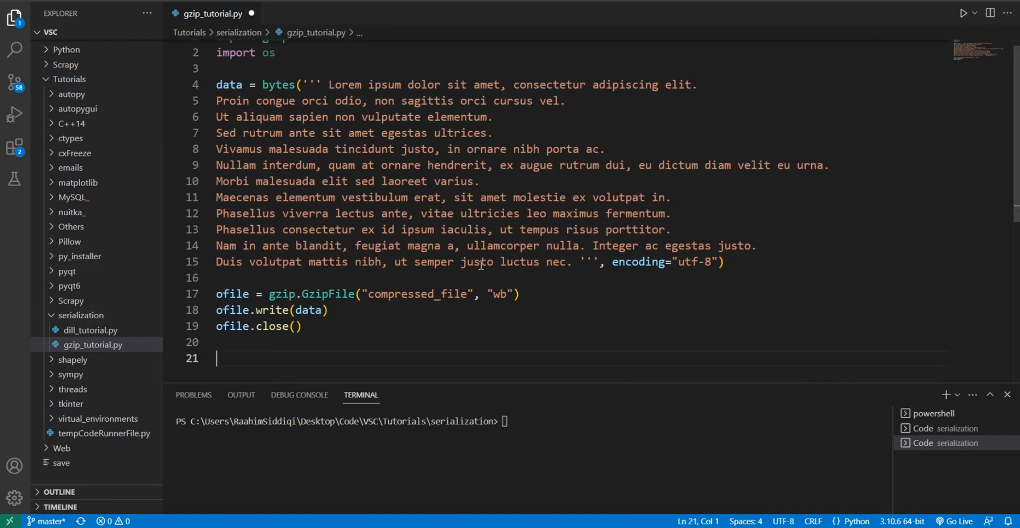
Step: Run the script and reveal the new compressed_file (444 bytes) in File Explorer
{"action": "left_click", "coordinate": [963, 13]}
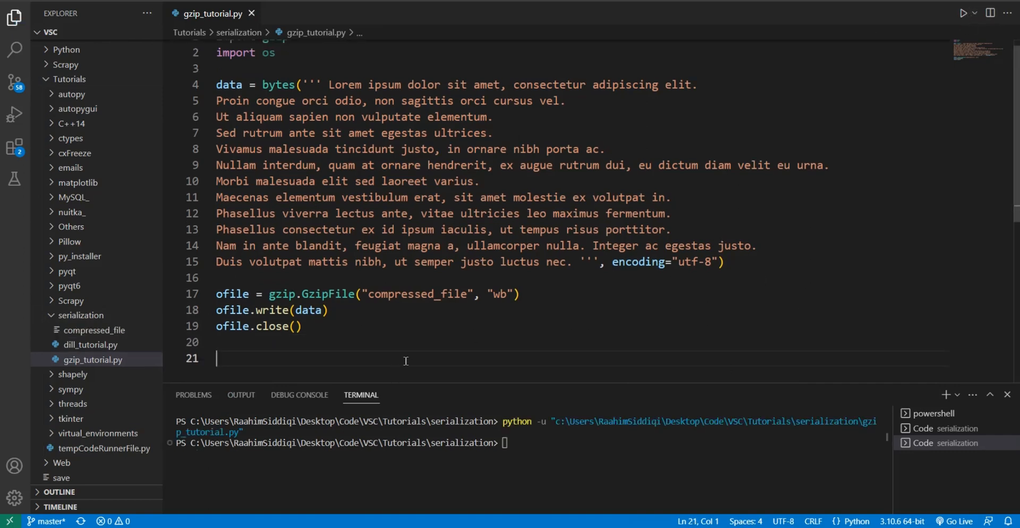
{"action": "right_click", "coordinate": [95, 330]}
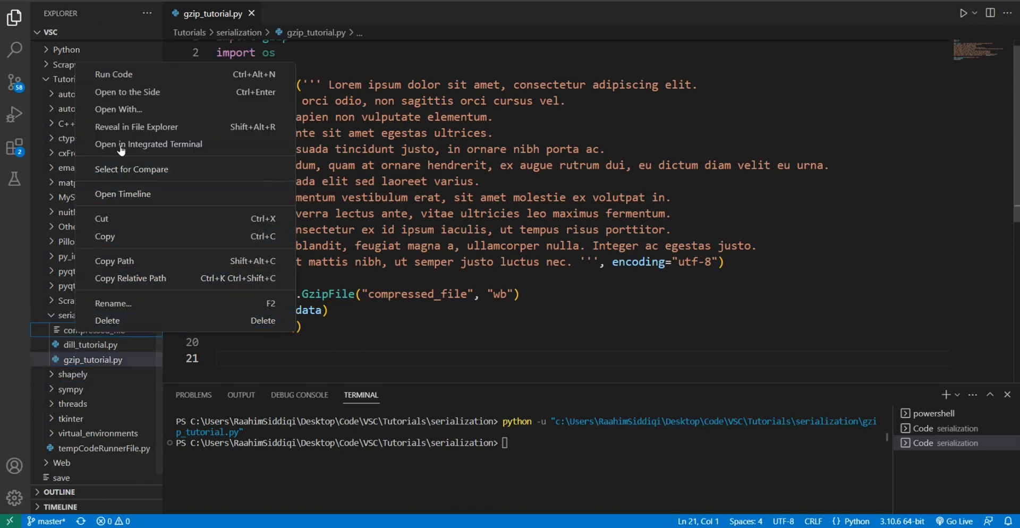
{"action": "left_click", "coordinate": [539, 299]}
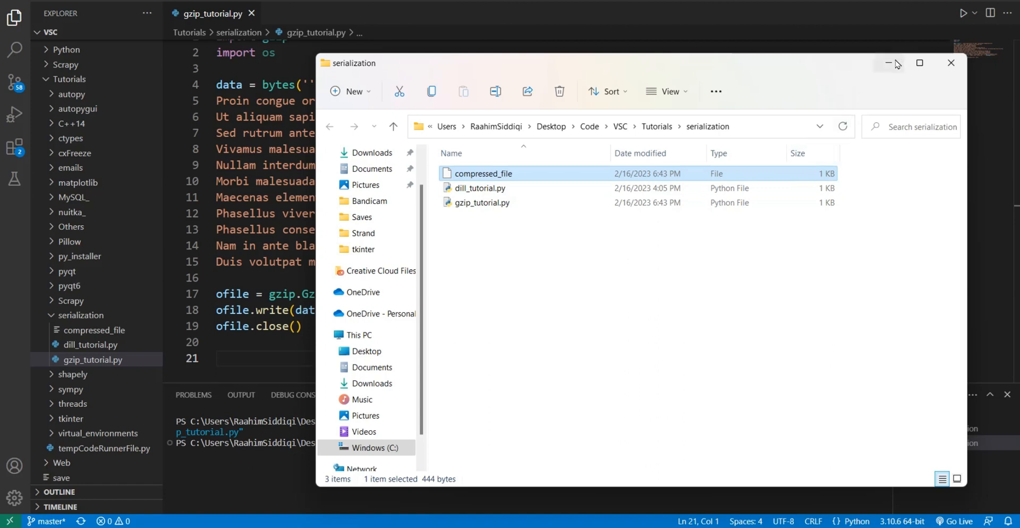
{"action": "mouse_move", "coordinate": [891, 63]}
{"action": "type", "text": "print(os."}
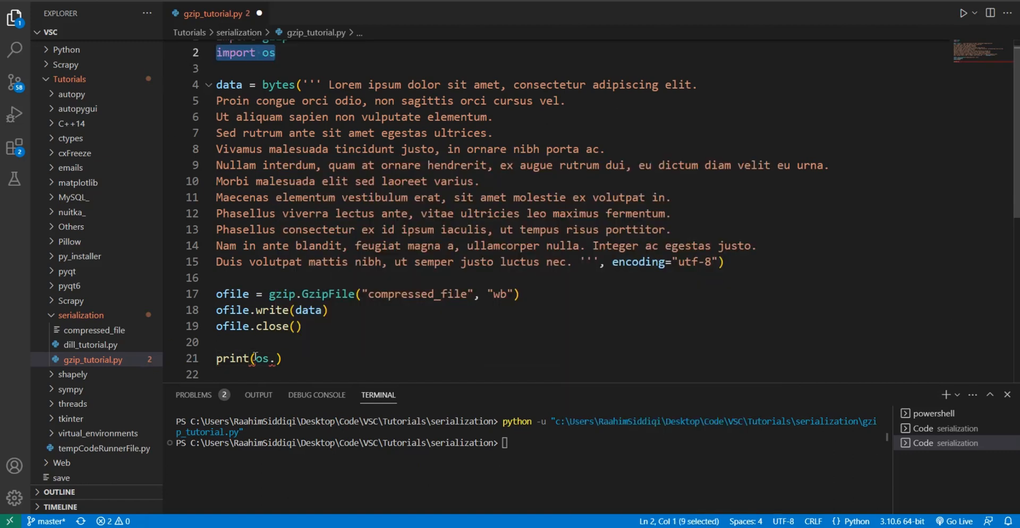
Step: Add print(os.path.getsize("compressed_file")) and run the script, printing 444
{"action": "type", "text": "p"}
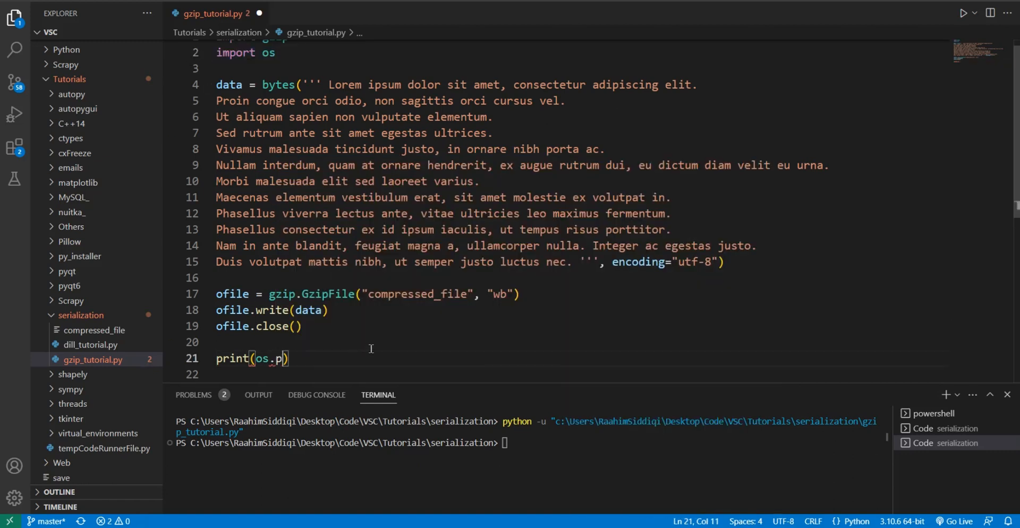
{"action": "type", "text": "ath.getsize(\"compre"}
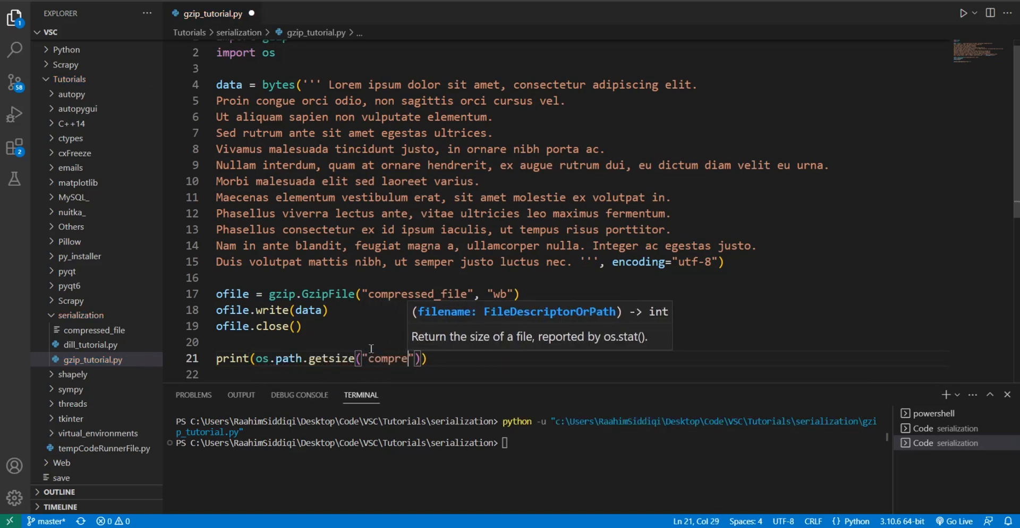
{"action": "type", "text": "ssed_file"}
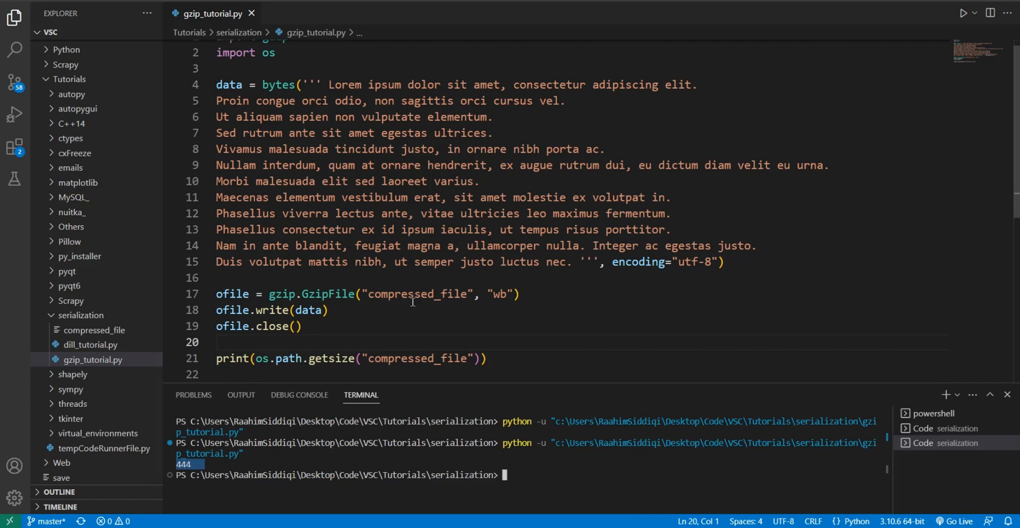
Step: Write plain data to uncompressed_file with open() in "w" mode and run, printing 752
{"action": "double_click", "coordinate": [330, 293]}
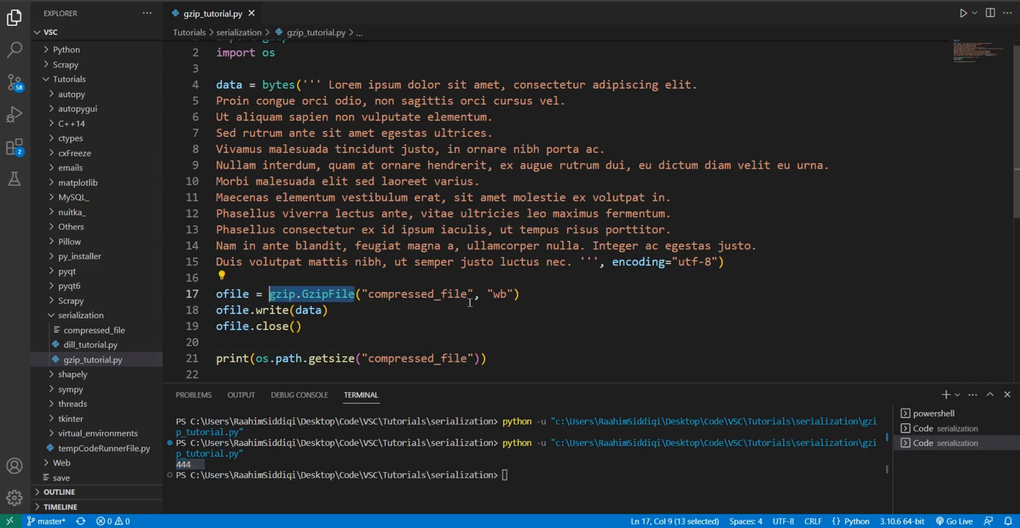
{"action": "double_click", "coordinate": [499, 294]}
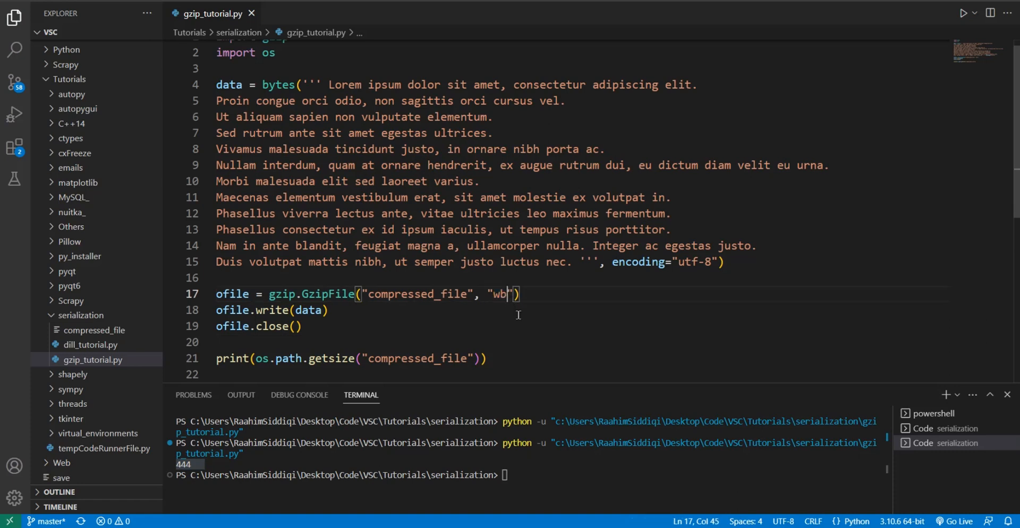
{"action": "key", "text": "Backspace"}
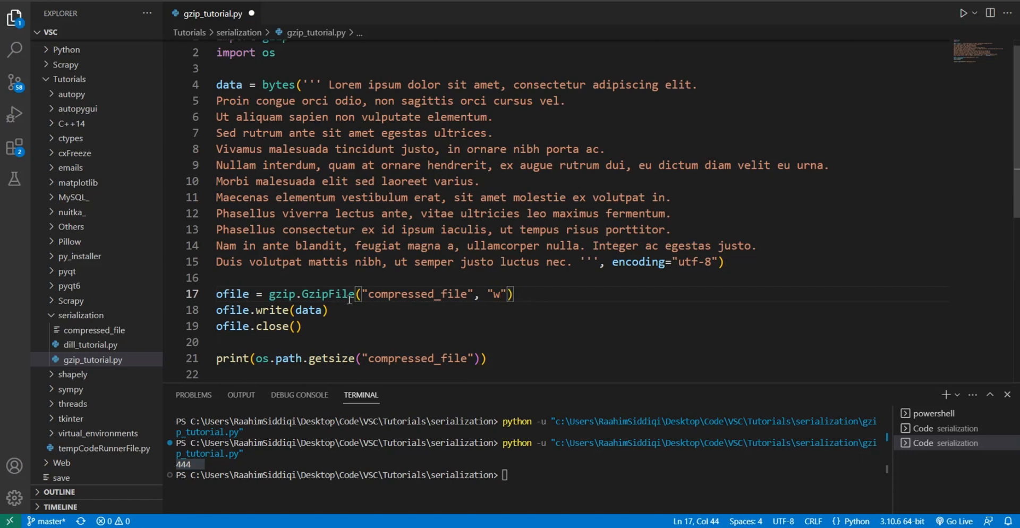
{"action": "type", "text": "open"}
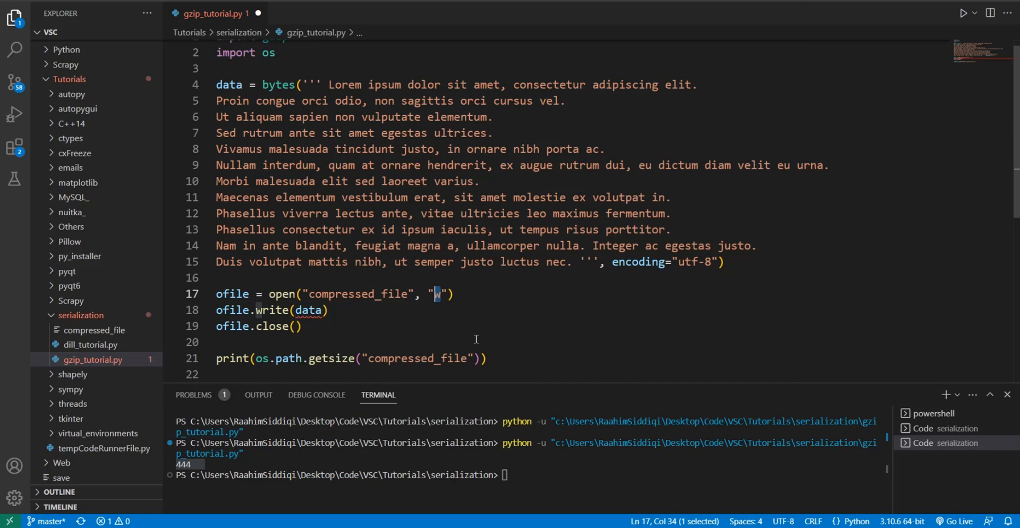
{"action": "mouse_move", "coordinate": [351, 316]}
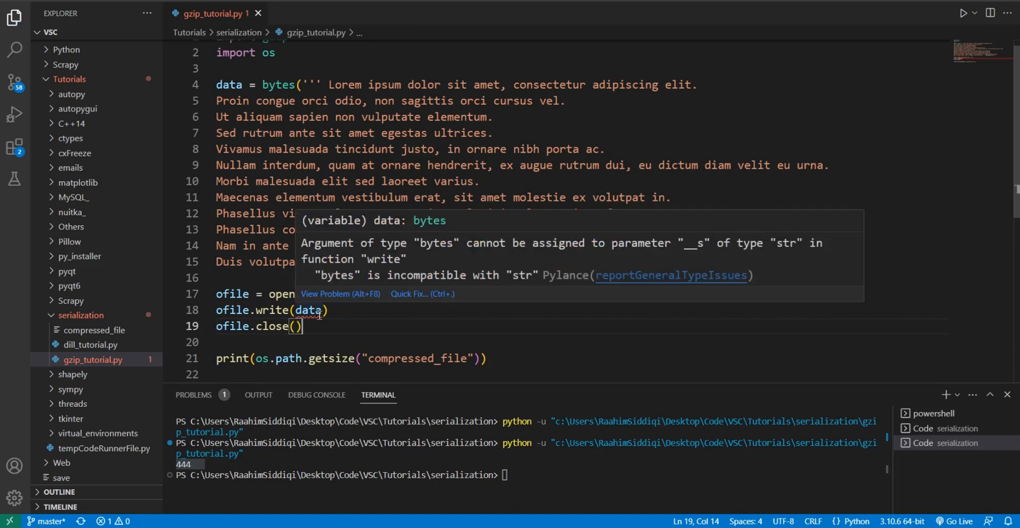
{"action": "mouse_move", "coordinate": [433, 252]}
{"action": "type", "text": "un"}
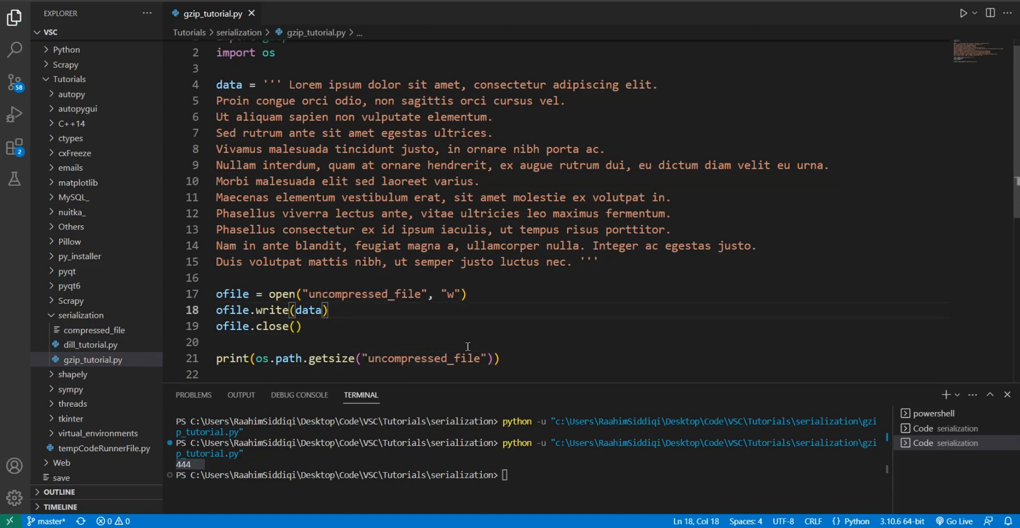
{"action": "left_click", "coordinate": [301, 326]}
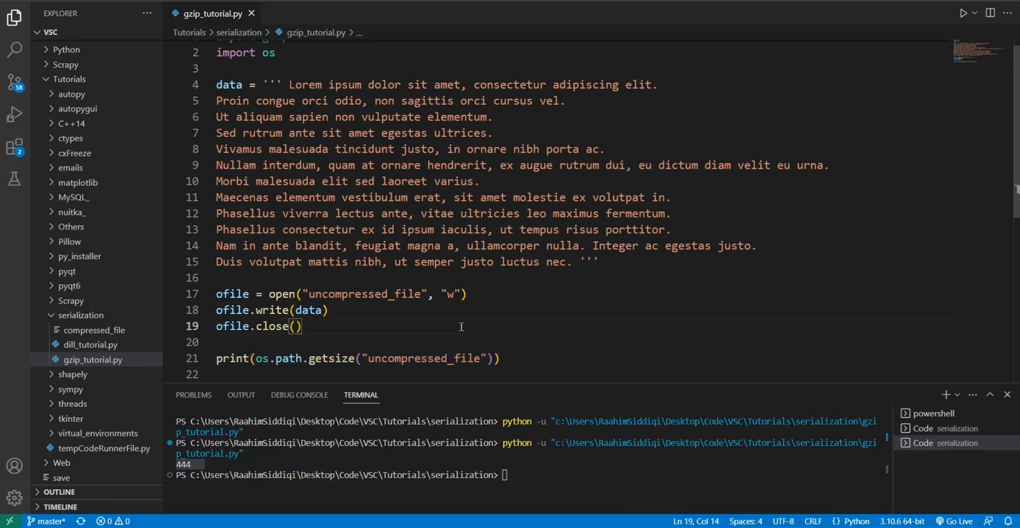
{"action": "type", "text": "py"}
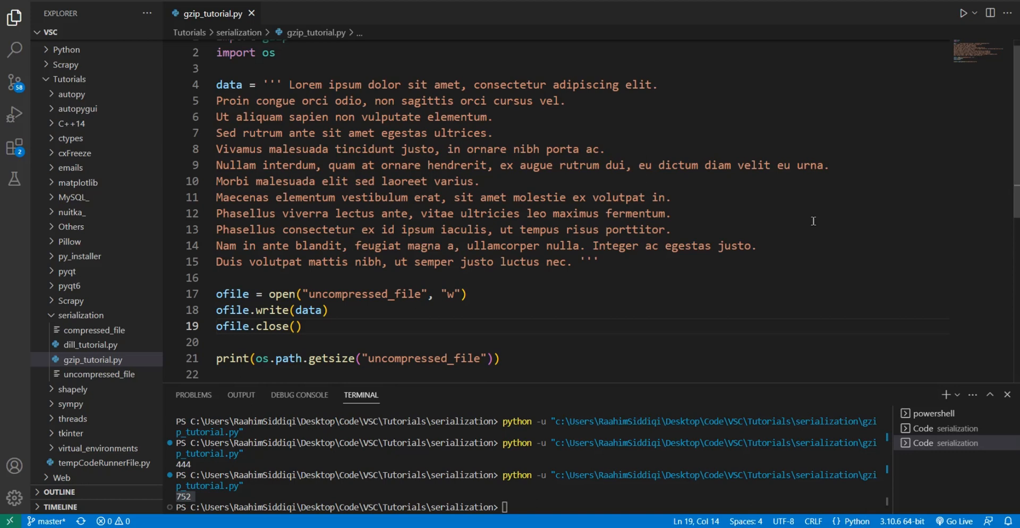
{"action": "mouse_move", "coordinate": [631, 290]}
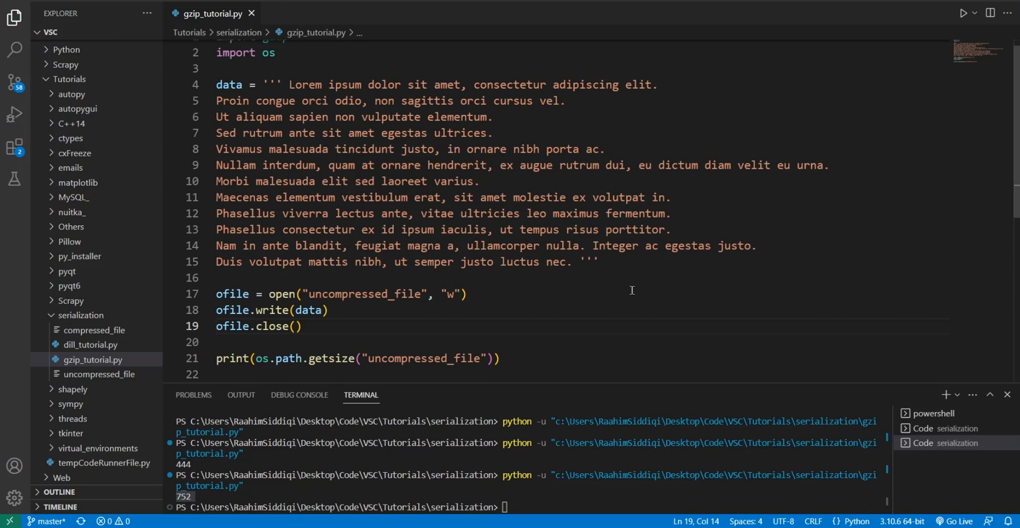
Step: Restore the gzip.GzipFile code and add compresslevel=9 to the GzipFile call
{"action": "left_click_drag", "start_coordinate": [217, 101], "coordinate": [611, 246]}
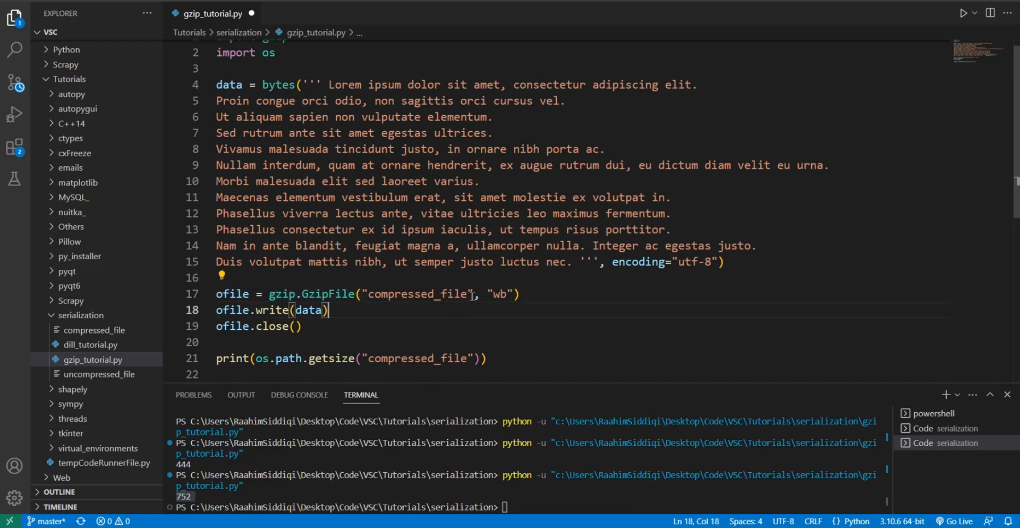
{"action": "type", "text": ", compresslevel=1"}
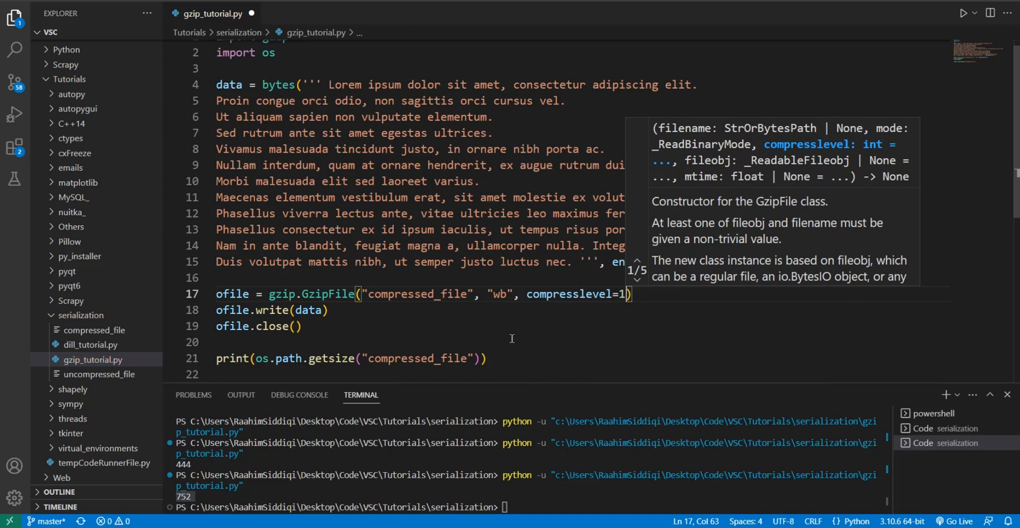
{"action": "type", "text": "9"}
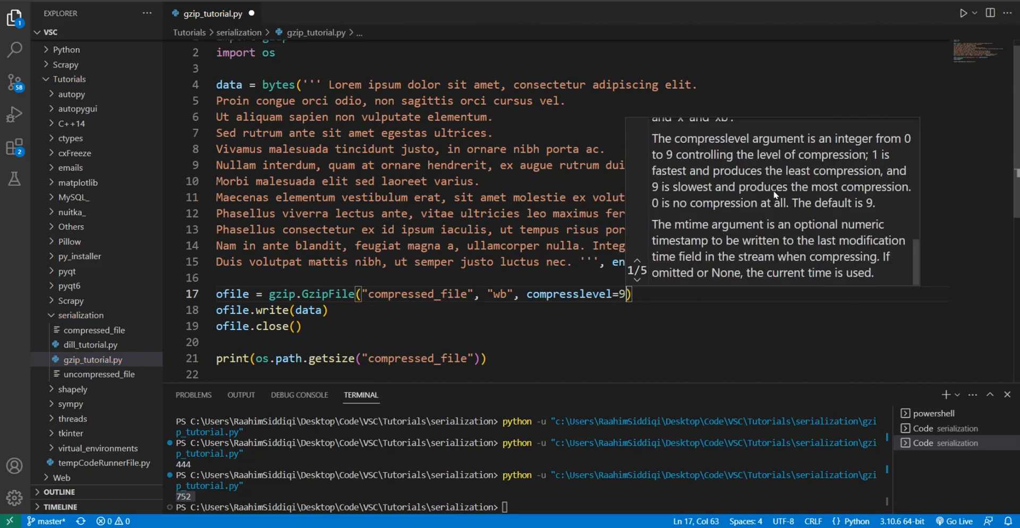
{"action": "mouse_move", "coordinate": [816, 169]}
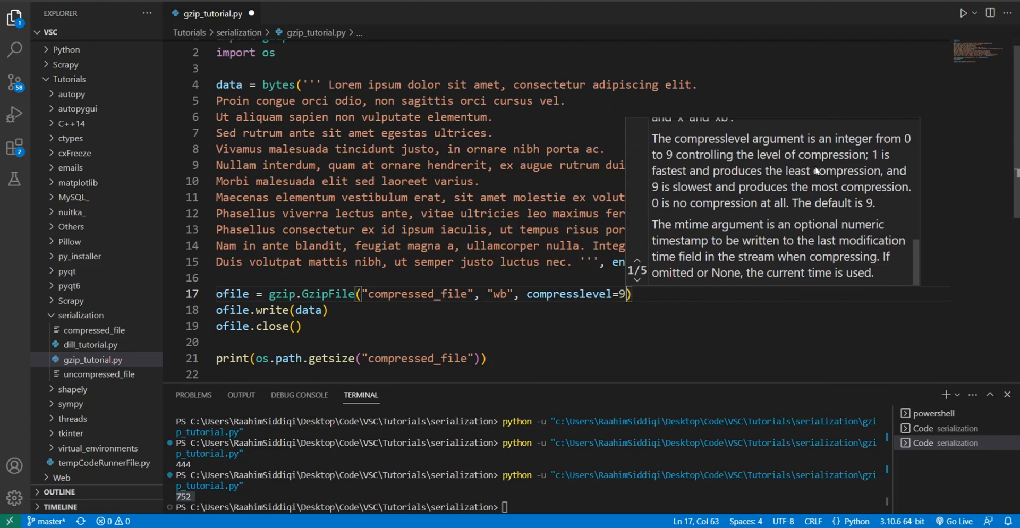
{"action": "mouse_move", "coordinate": [848, 154]}
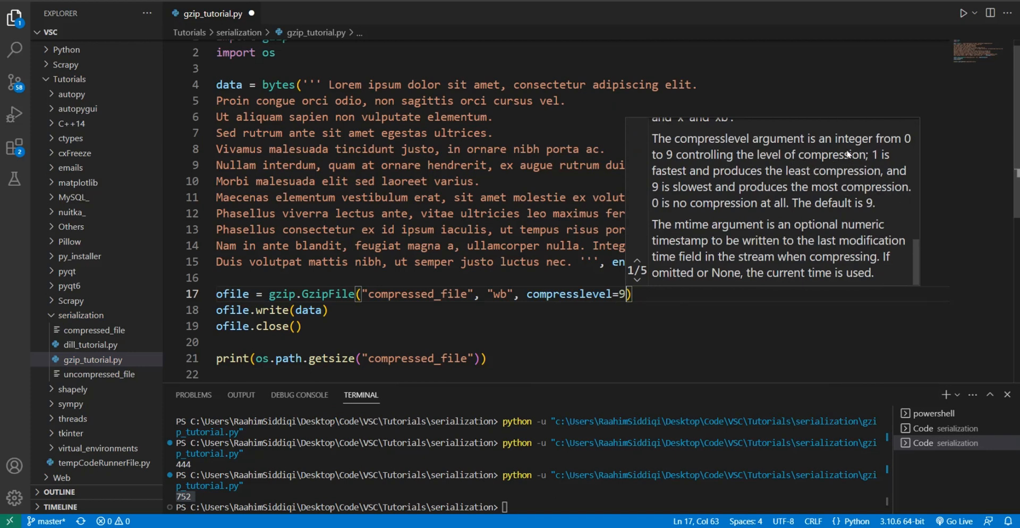
{"action": "mouse_move", "coordinate": [680, 173]}
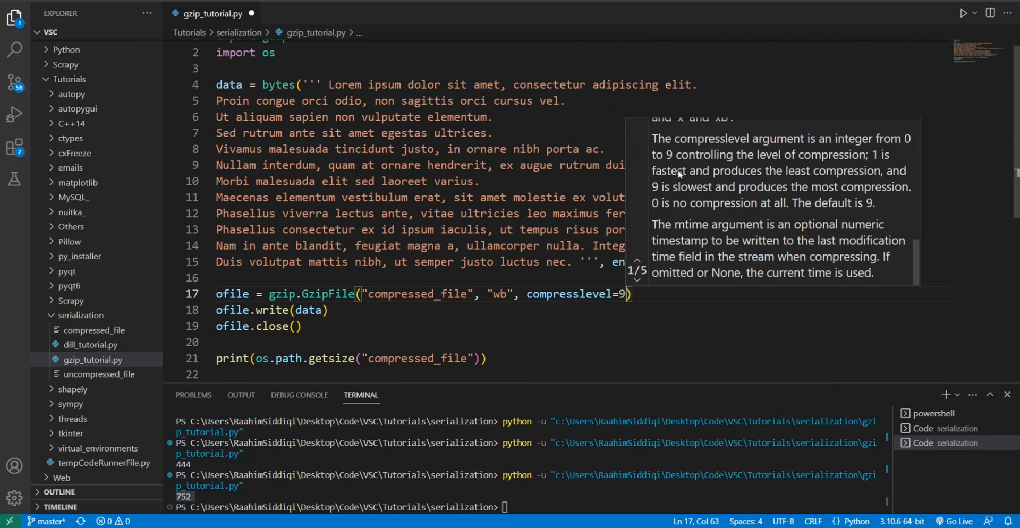
{"action": "mouse_move", "coordinate": [689, 191]}
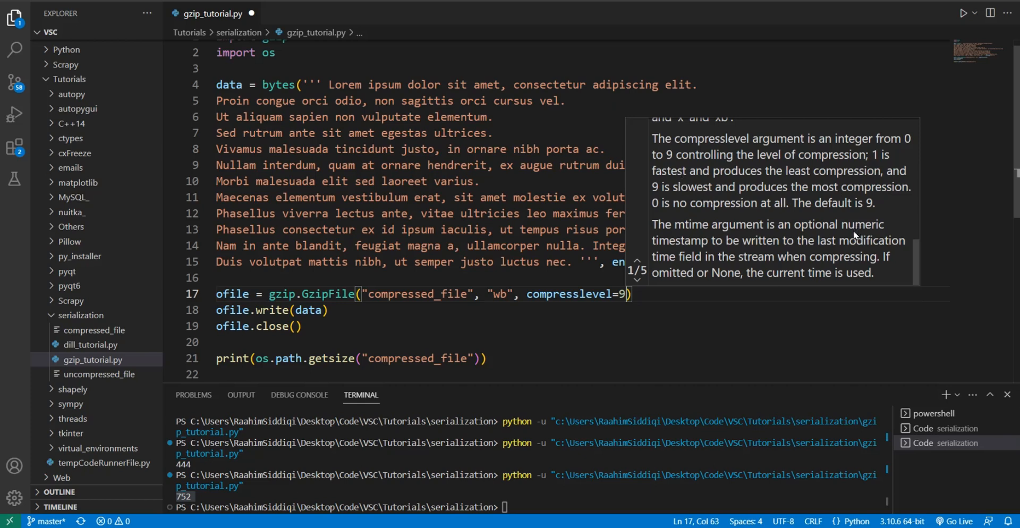
{"action": "mouse_move", "coordinate": [657, 311]}
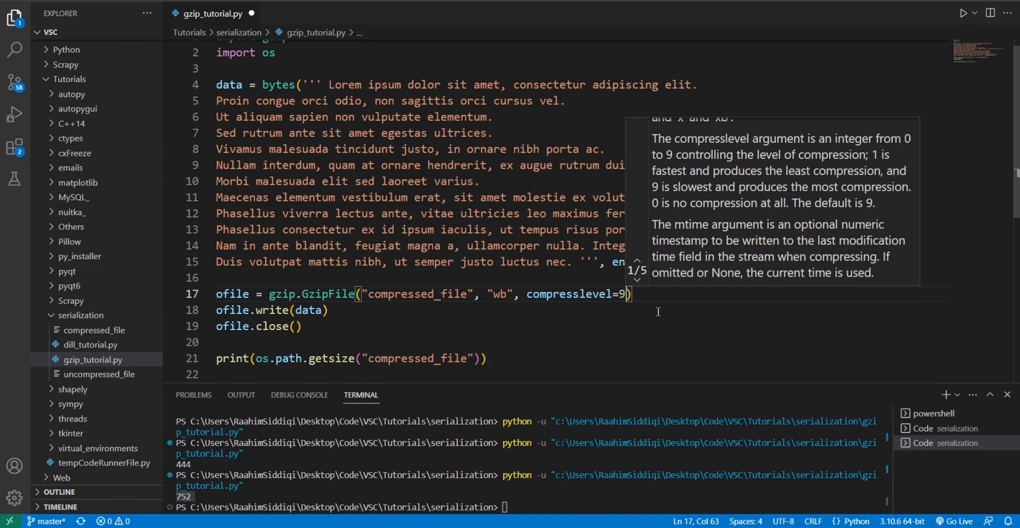
{"action": "type", "text": "1"}
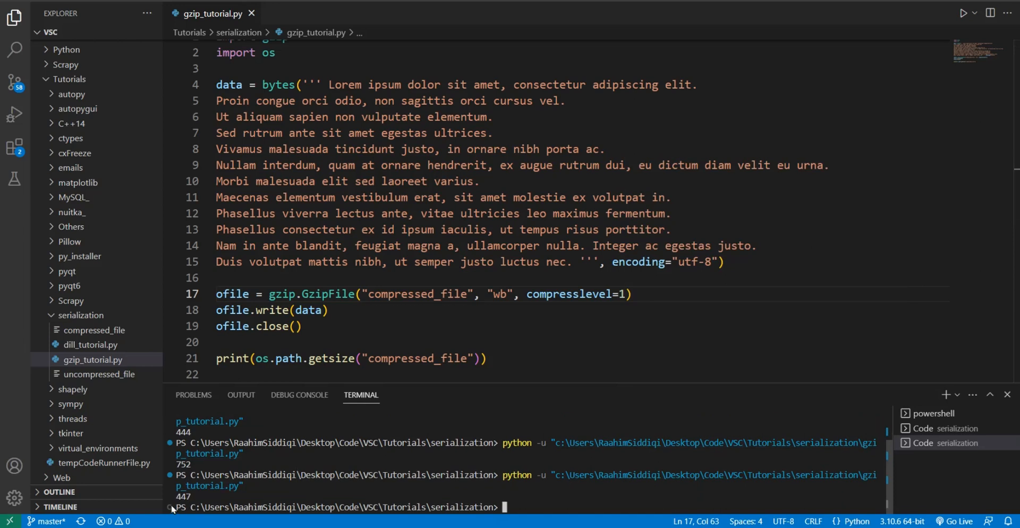
{"action": "double_click", "coordinate": [182, 432]}
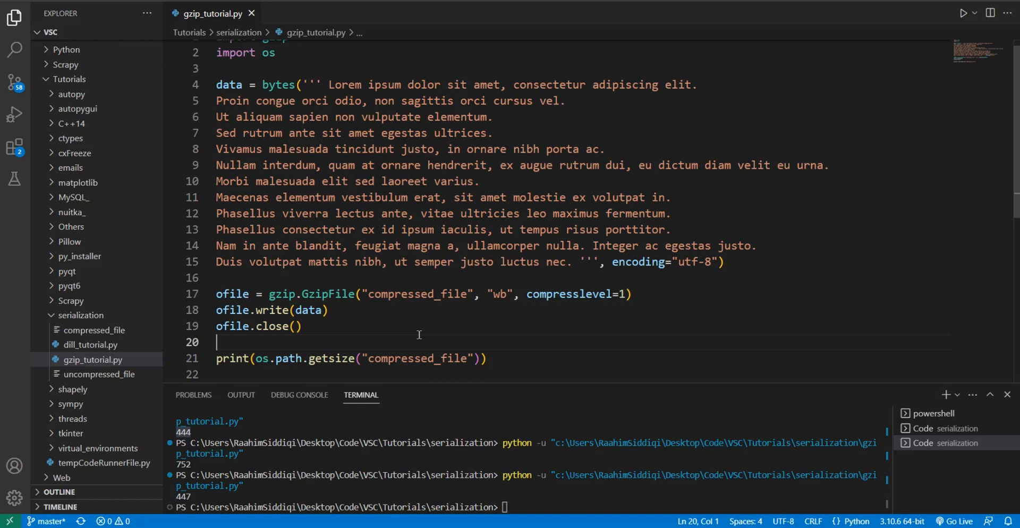
{"action": "left_click_drag", "start_coordinate": [528, 293], "coordinate": [632, 294]}
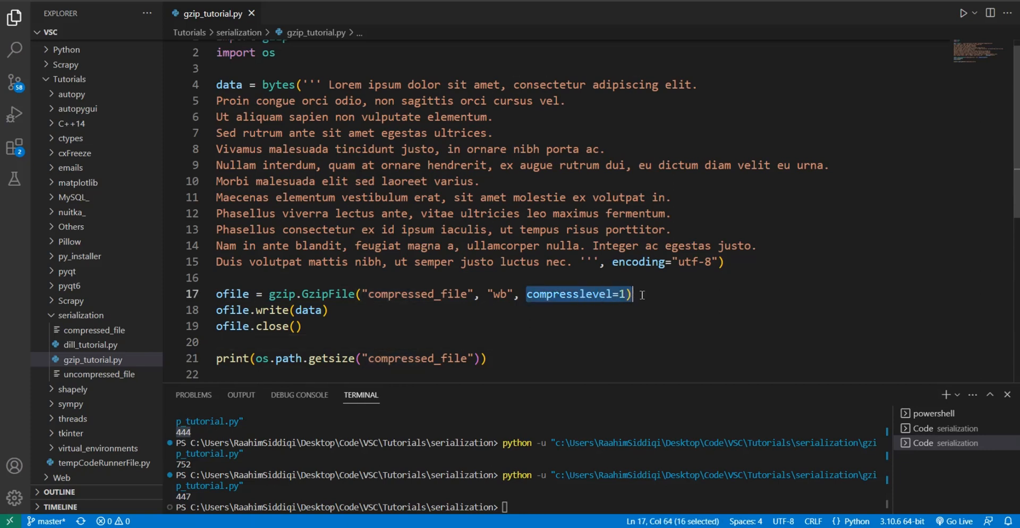
{"action": "left_click", "coordinate": [631, 294]}
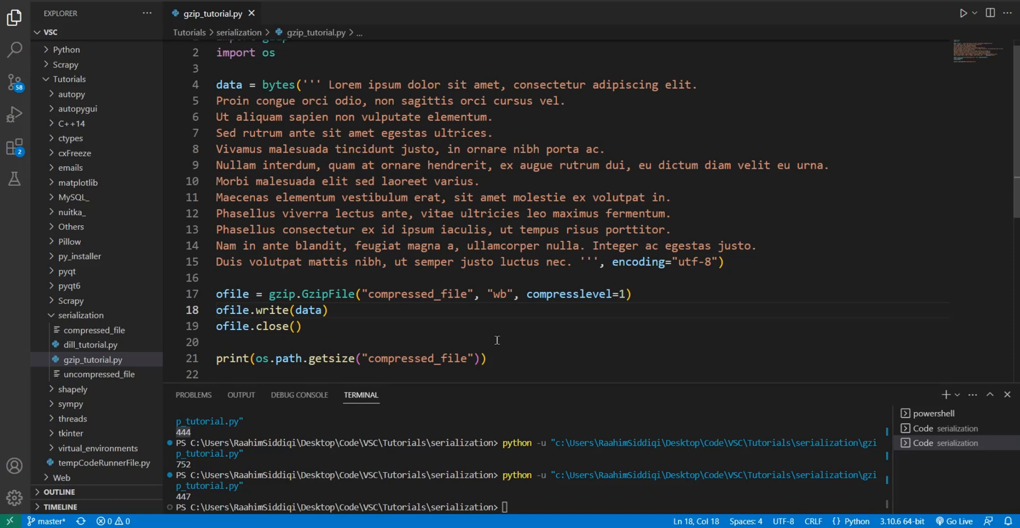
{"action": "mouse_move", "coordinate": [415, 319]}
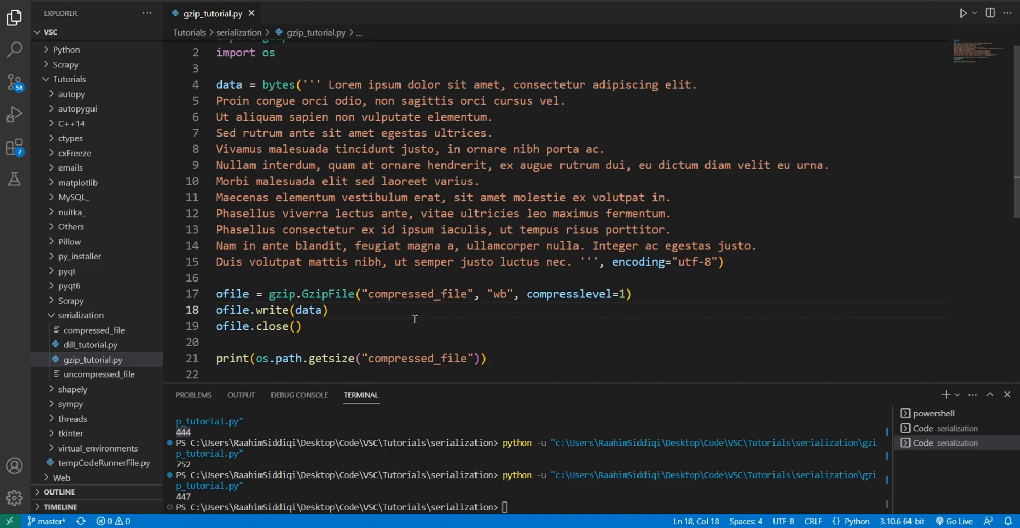
Step: Replace the file-writing and size lines with compressed_data = gzip.compress(data)
{"action": "left_click_drag", "start_coordinate": [229, 310], "coordinate": [486, 358]}
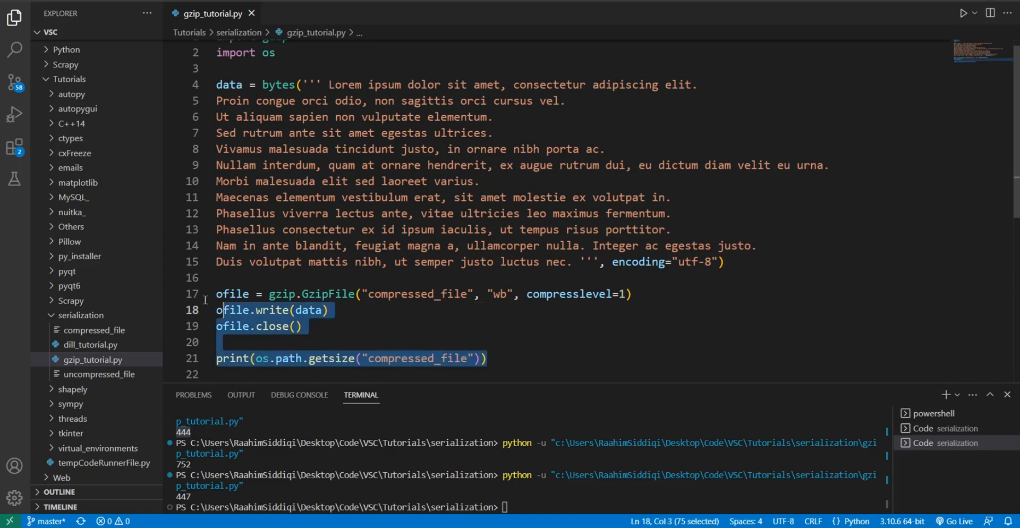
{"action": "key", "text": "Delete"}
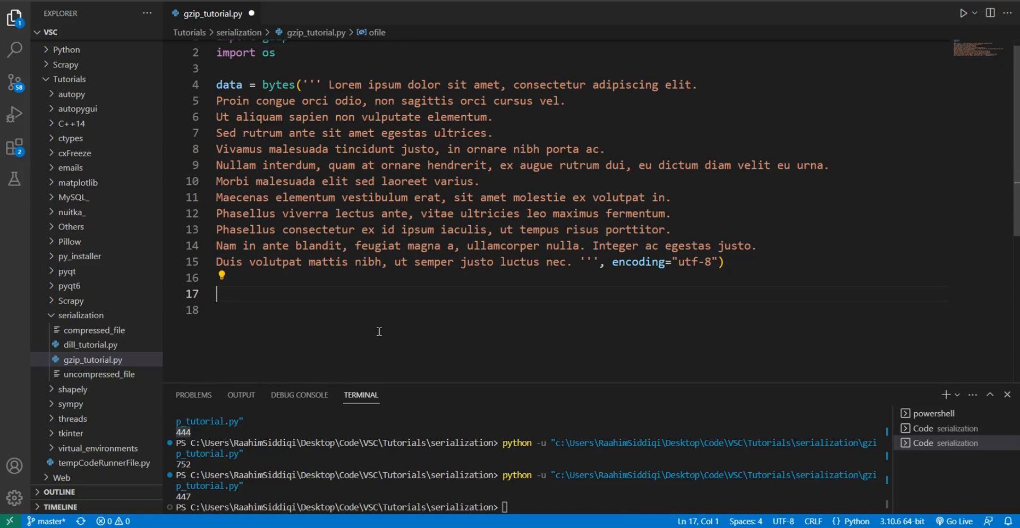
{"action": "type", "text": "com"}
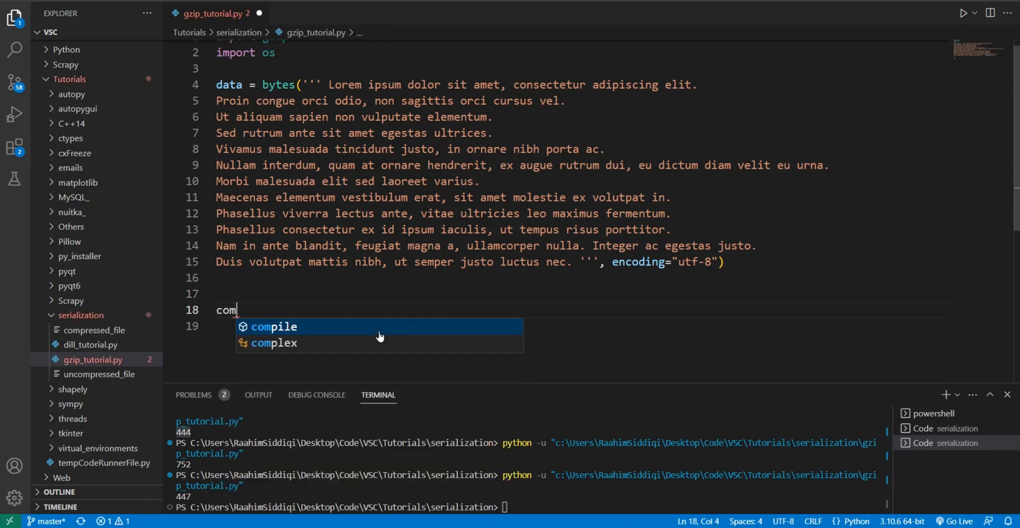
{"action": "type", "text": "pressed_data ="}
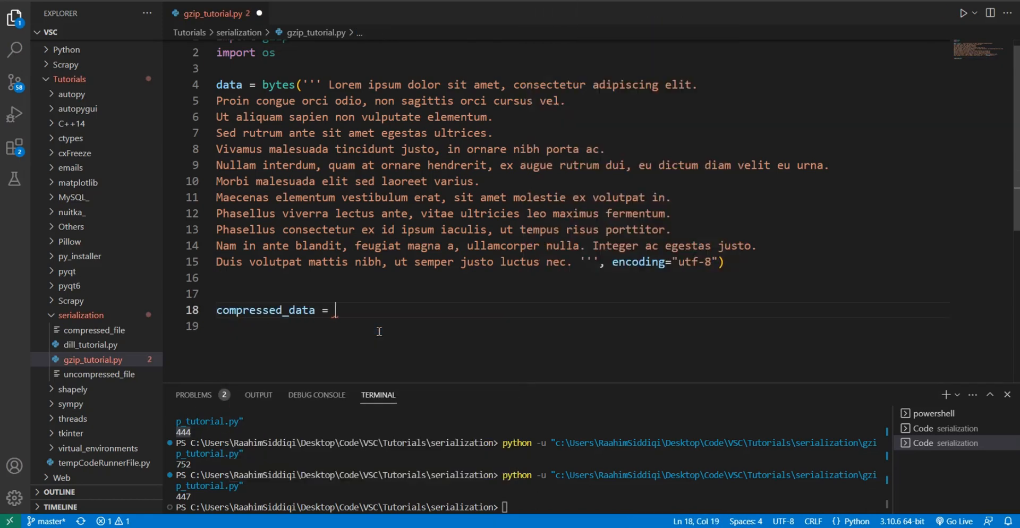
{"action": "type", "text": "gzip.compress(d"}
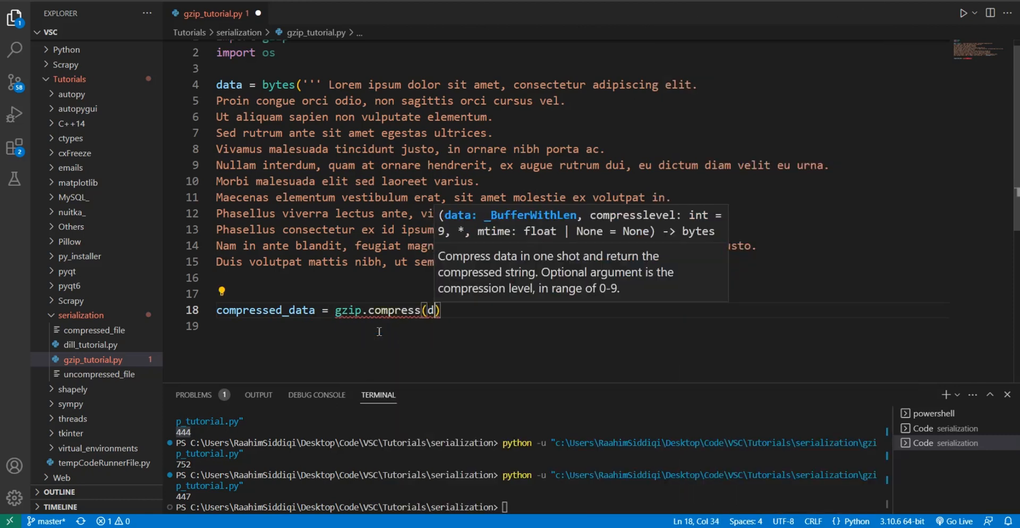
{"action": "type", "text": "ata"}
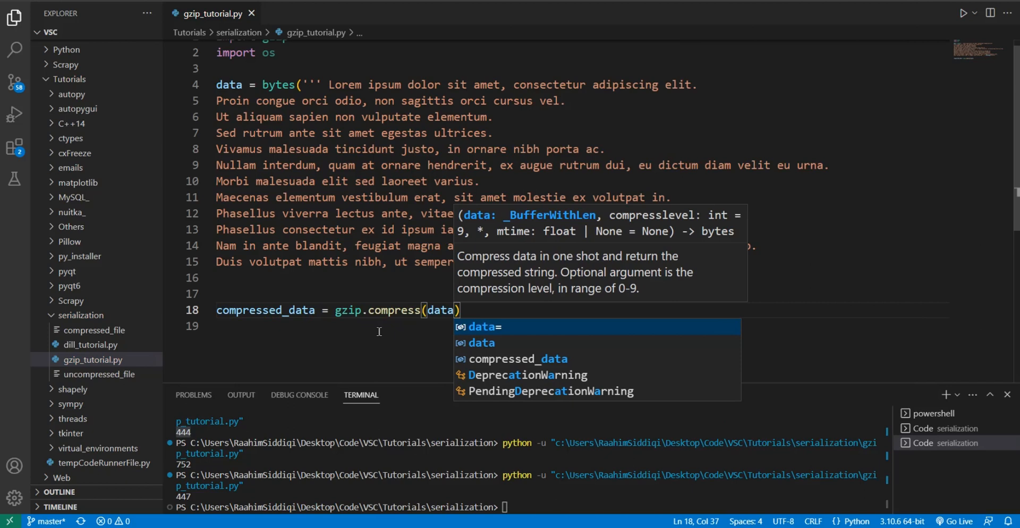
Step: Print compressed_data and its length len(compressed_data)
{"action": "type", "text": "p"}
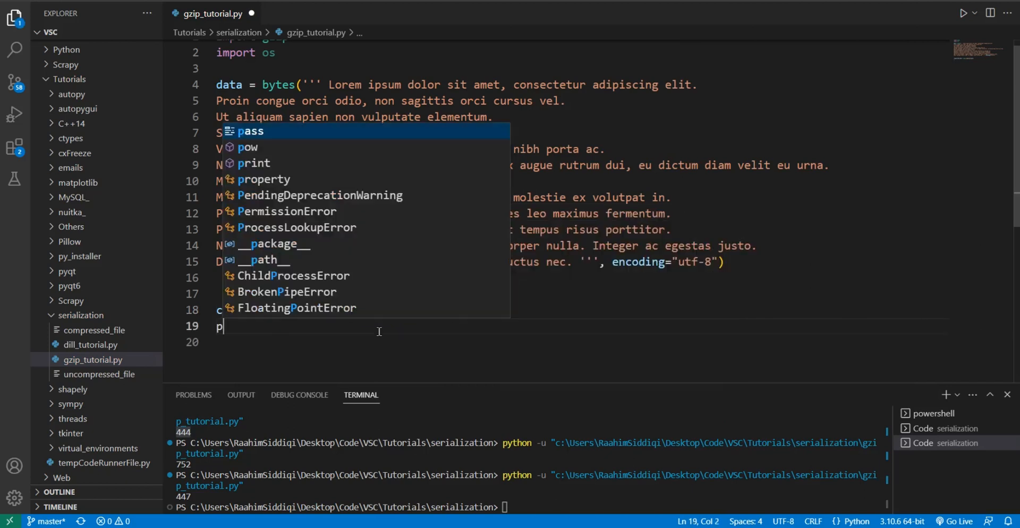
{"action": "type", "text": "rint(compressed_data"}
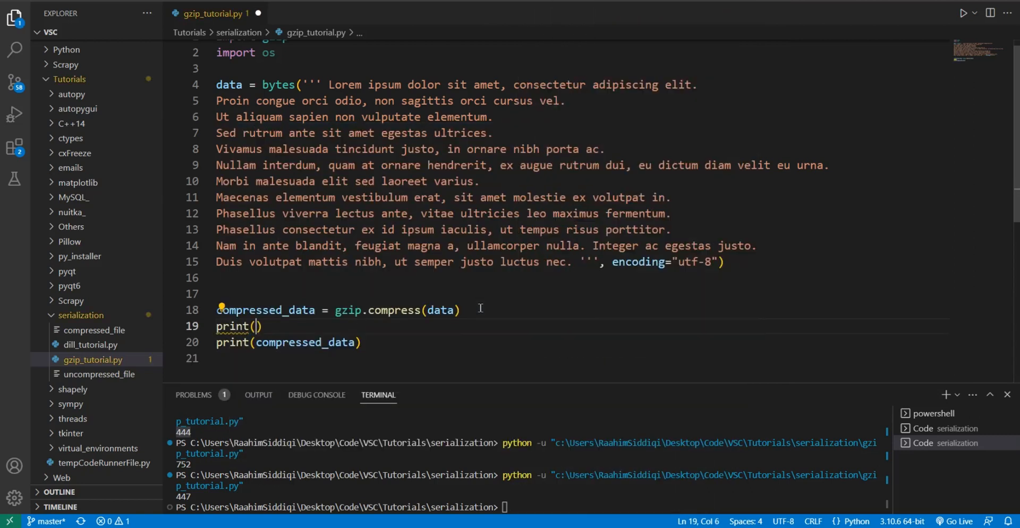
{"action": "type", "text": "len(compressed_data"}
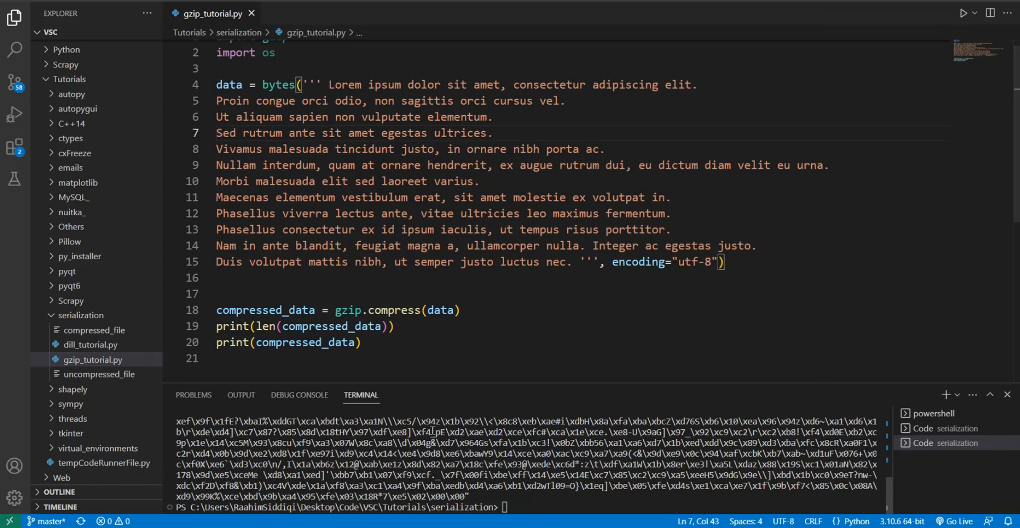
Step: Run gzip_tutorial.py, showing compressed length 428 above the compressed bytes
{"action": "left_click", "coordinate": [361, 342]}
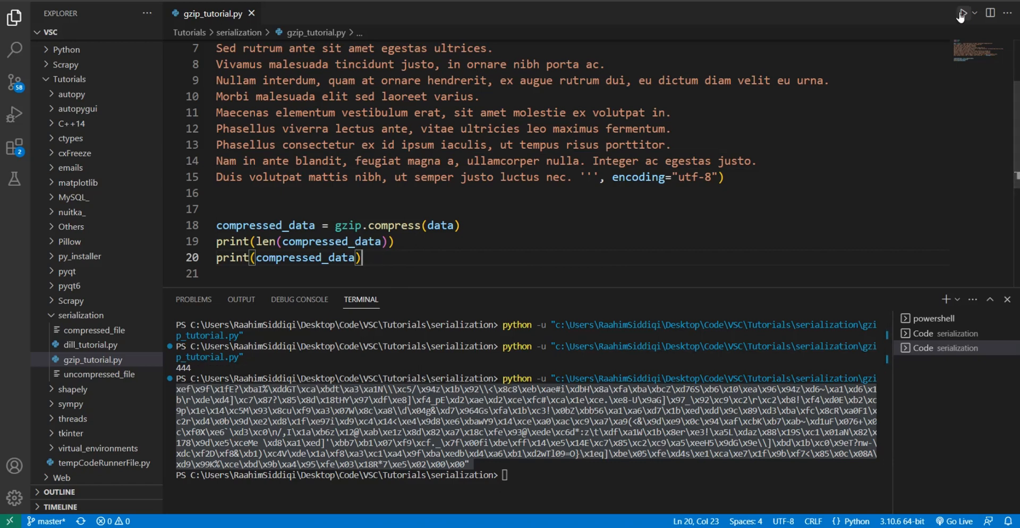
{"action": "left_click", "coordinate": [963, 12]}
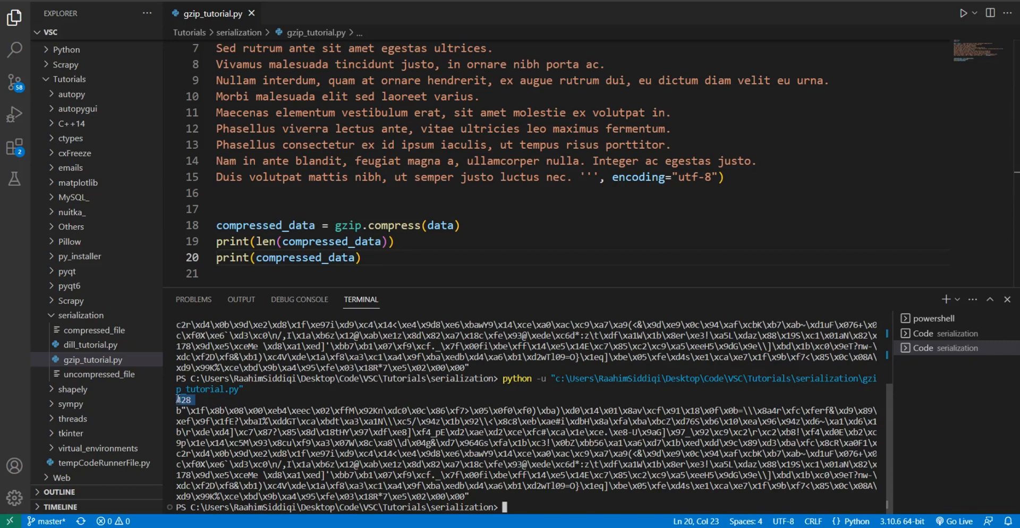
{"action": "mouse_move", "coordinate": [374, 281]}
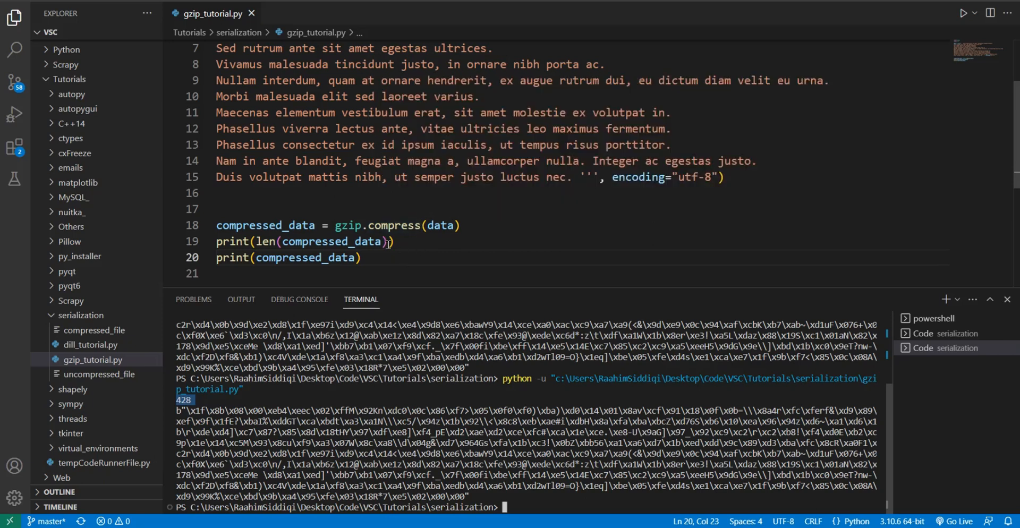
{"action": "triple_click", "coordinate": [288, 258]}
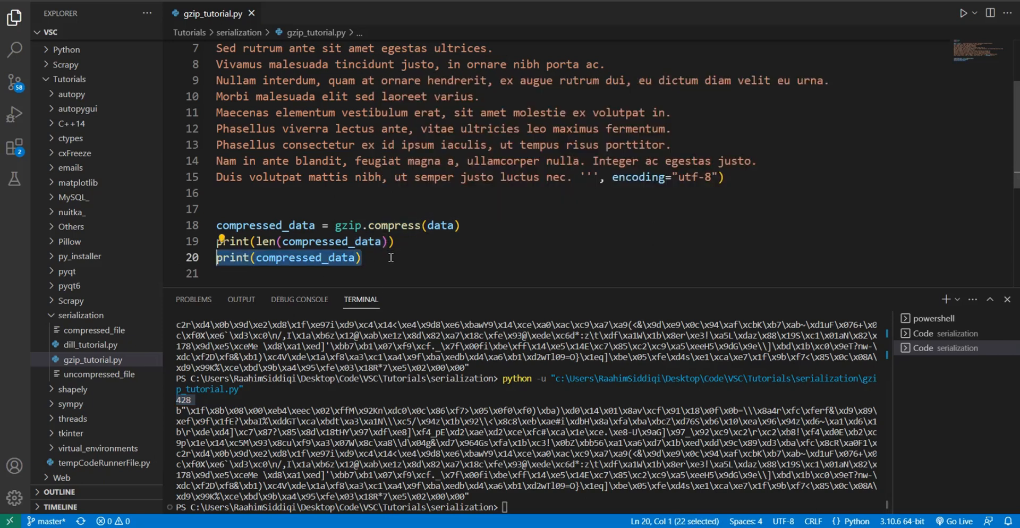
Step: Add print(gzip.decompress(compressed_data)) to output the original lorem ipsum bytes
{"action": "type", "text": "pritn"}
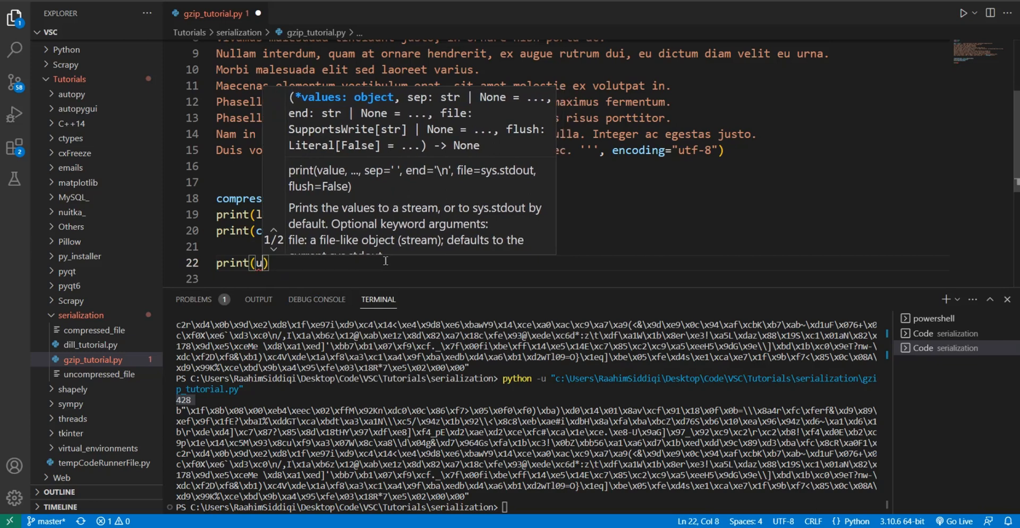
{"action": "type", "text": "gzip.uncompress("}
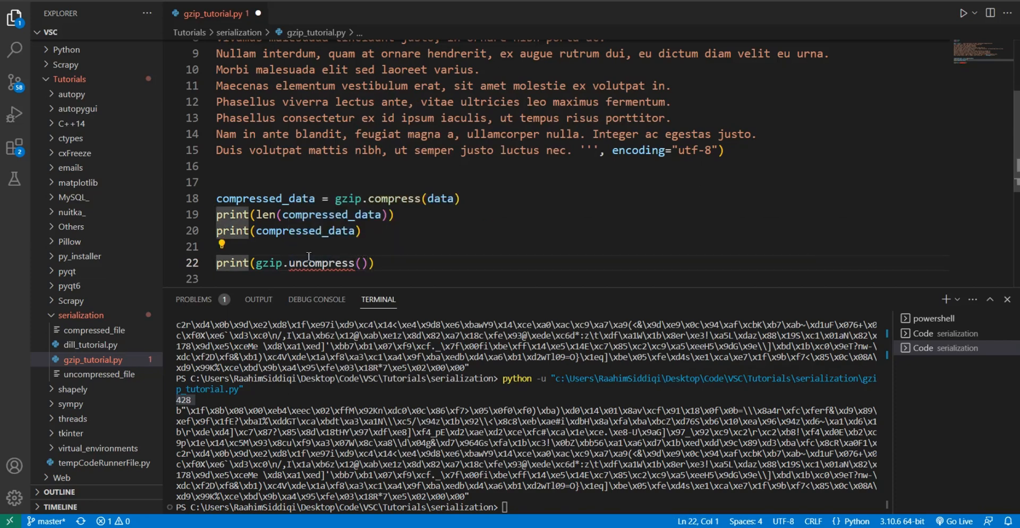
{"action": "type", "text": "de"}
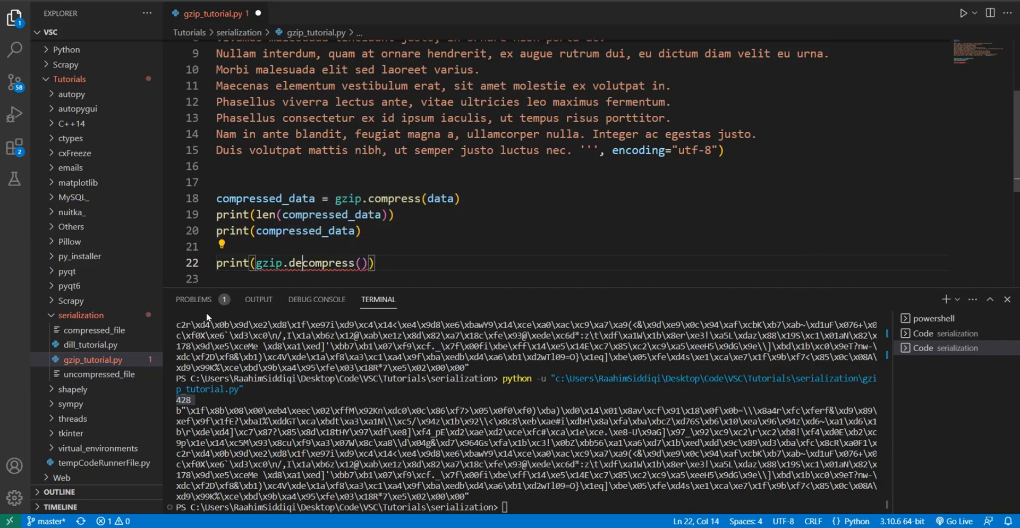
{"action": "type", "text": "compressed_data"}
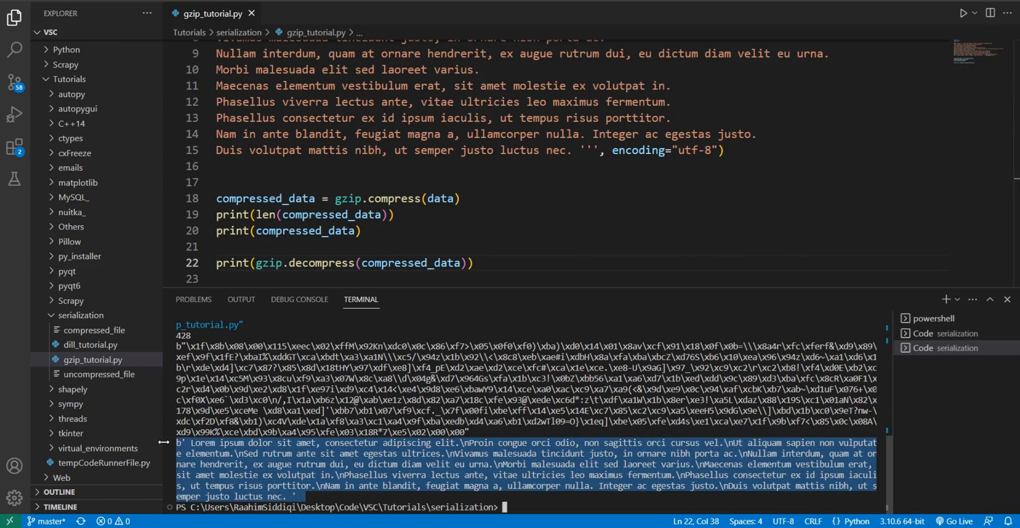
{"action": "mouse_move", "coordinate": [579, 224]}
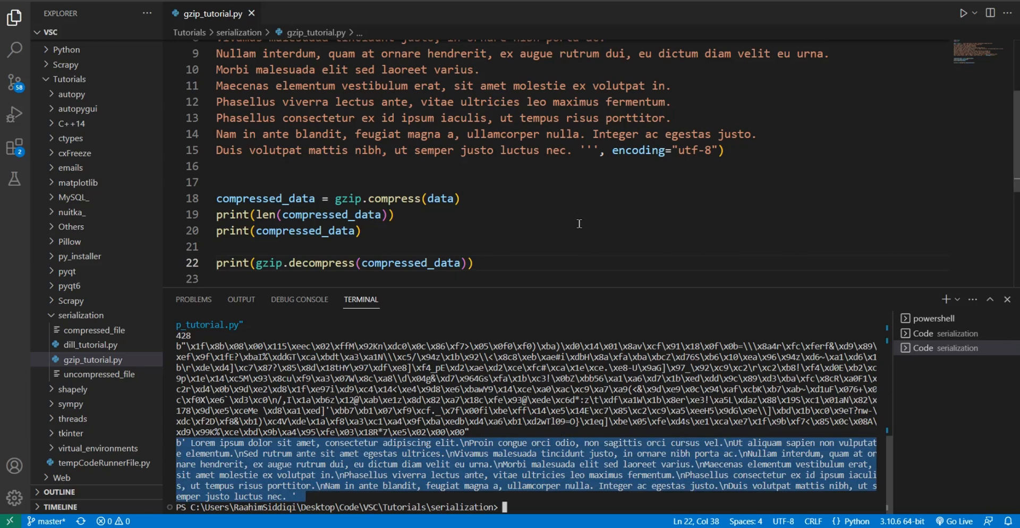